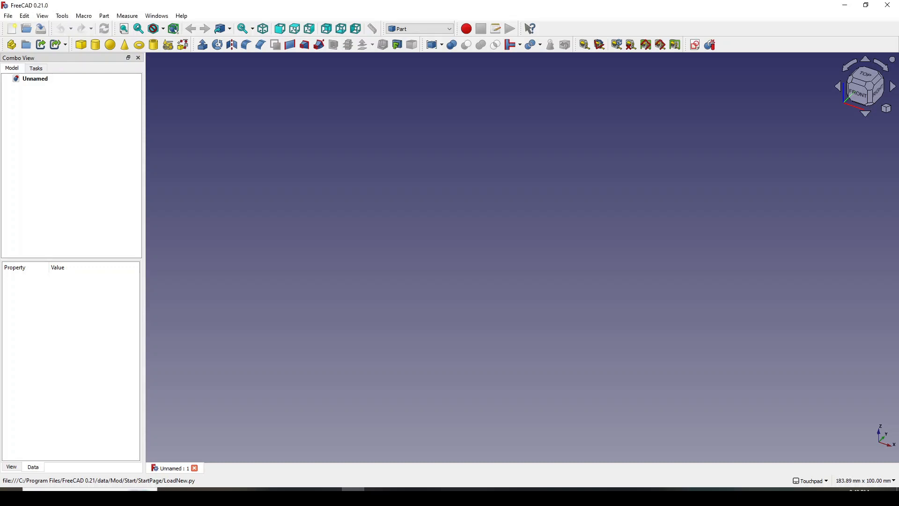
{"action": "mouse_move", "coordinate": [98, 108]}
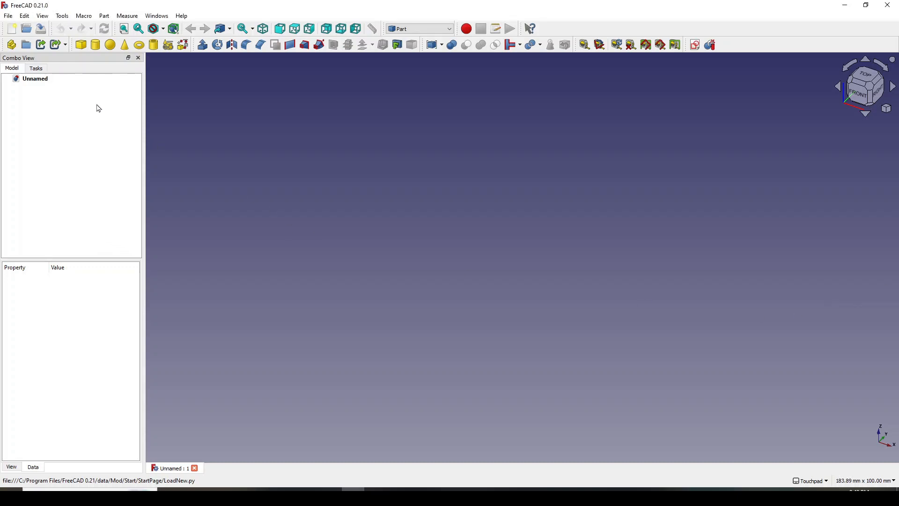
{"action": "mouse_move", "coordinate": [36, 56]}
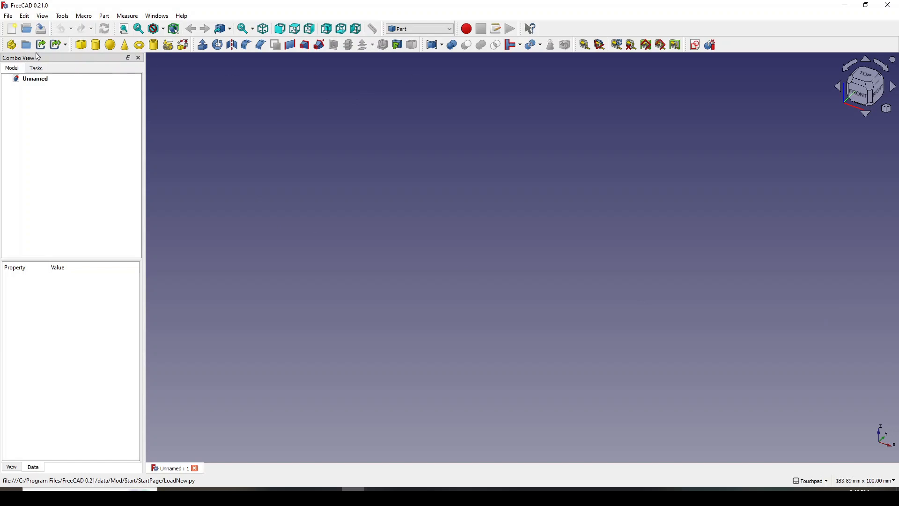
Step: Import the '3D CAD EXERCISES 70' drawing into the document as an image plane
{"action": "left_click", "coordinate": [8, 16]}
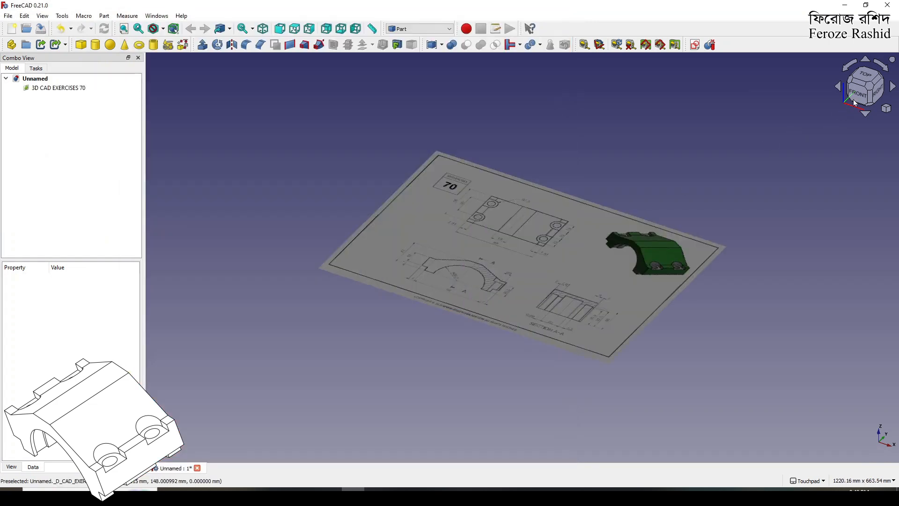
Step: View the exercise 70 drawing from the top, zoom in, and open its image plane settings
{"action": "left_click", "coordinate": [864, 77]}
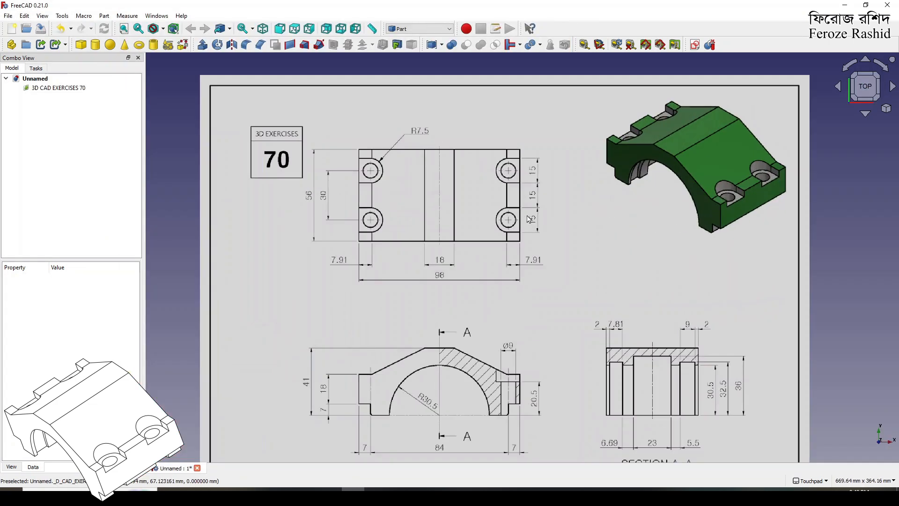
{"action": "scroll", "scroll_direction": "down", "scroll_amount": 3}
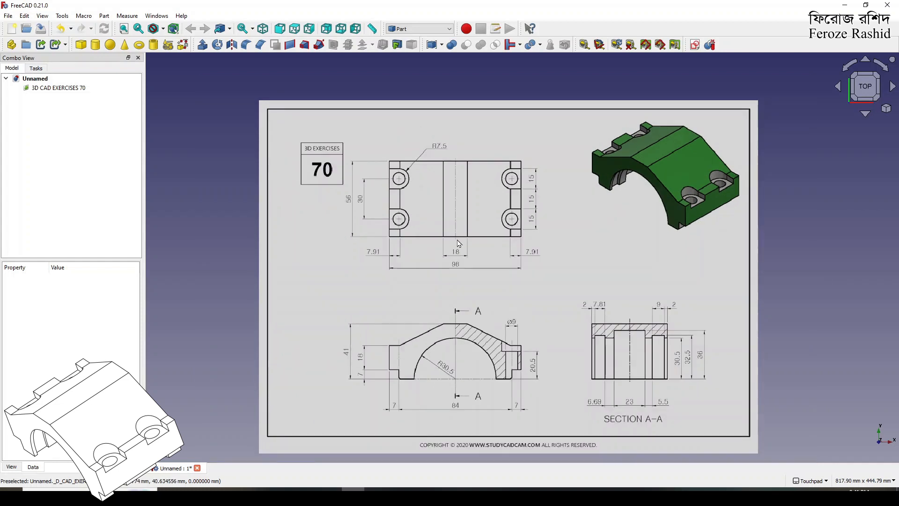
{"action": "mouse_move", "coordinate": [457, 243]}
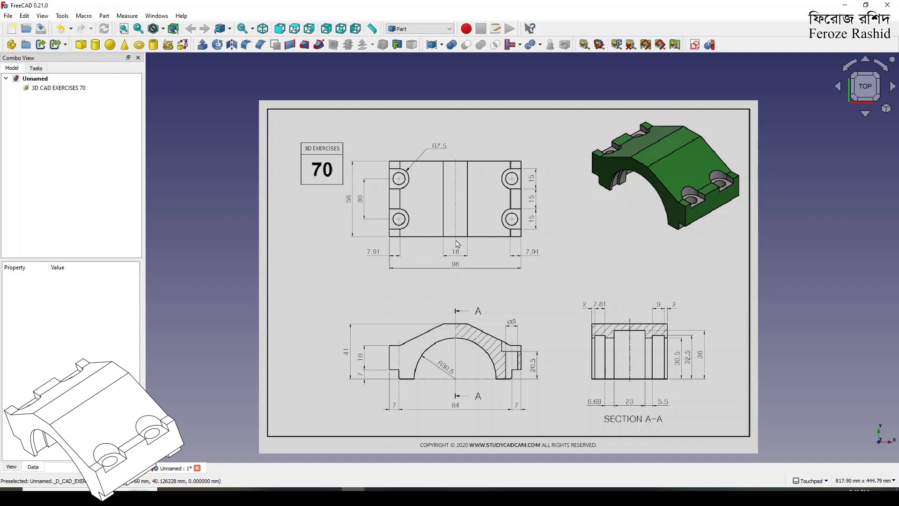
{"action": "mouse_move", "coordinate": [579, 302]}
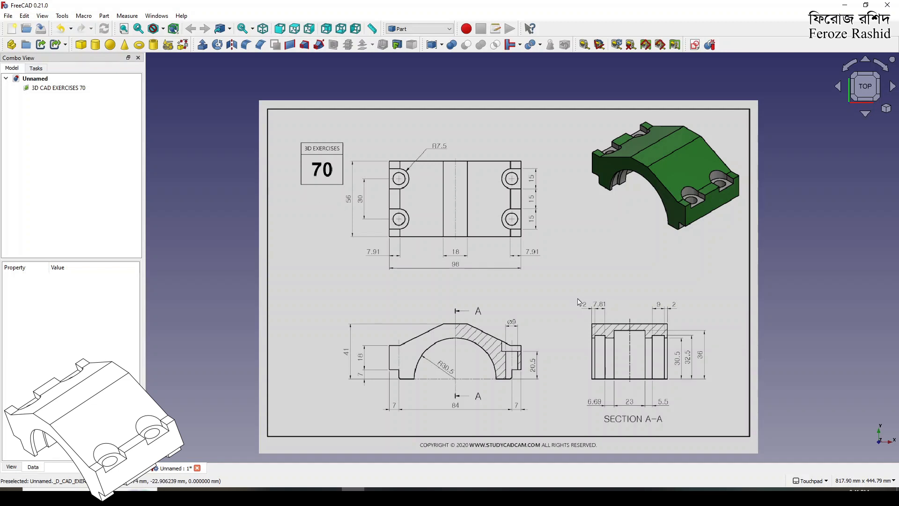
{"action": "mouse_move", "coordinate": [307, 276]}
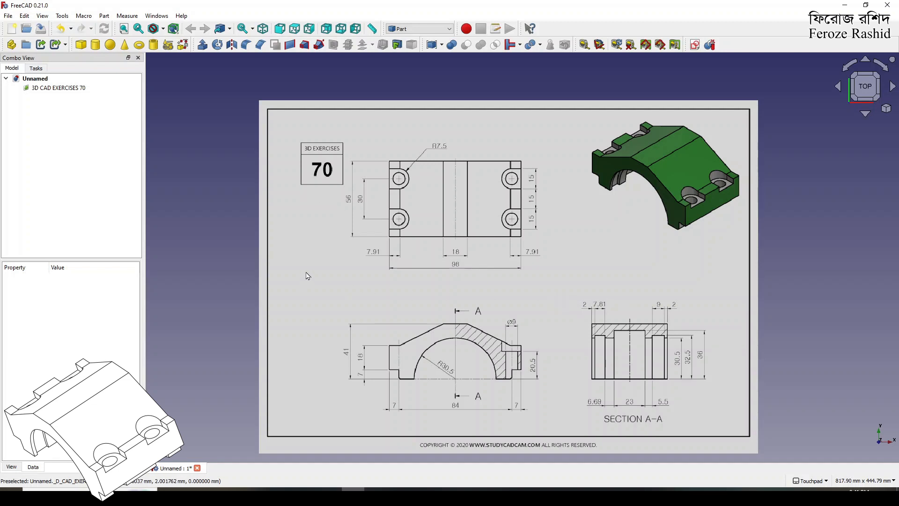
{"action": "left_click", "coordinate": [57, 88]}
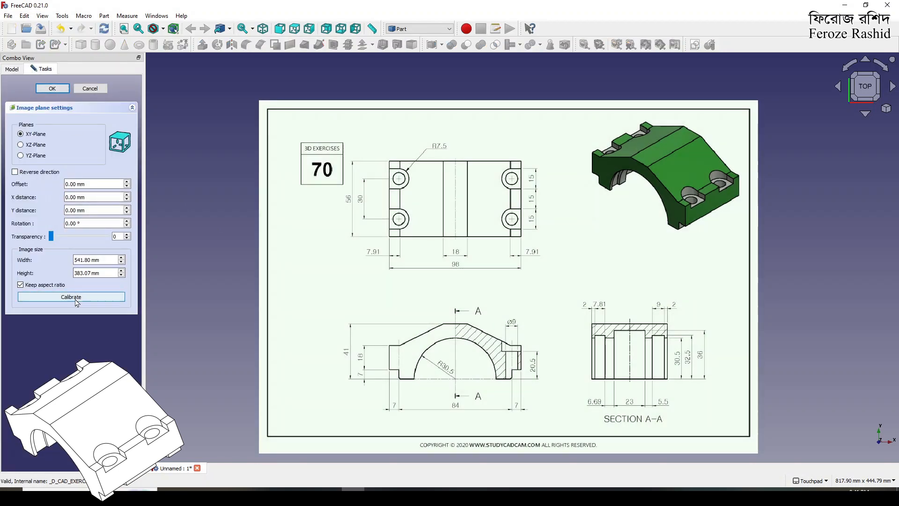
Step: Calibrate the image against the 84 mm dimension, resizing it to 371.80 × 262.88 mm
{"action": "left_click", "coordinate": [71, 297]}
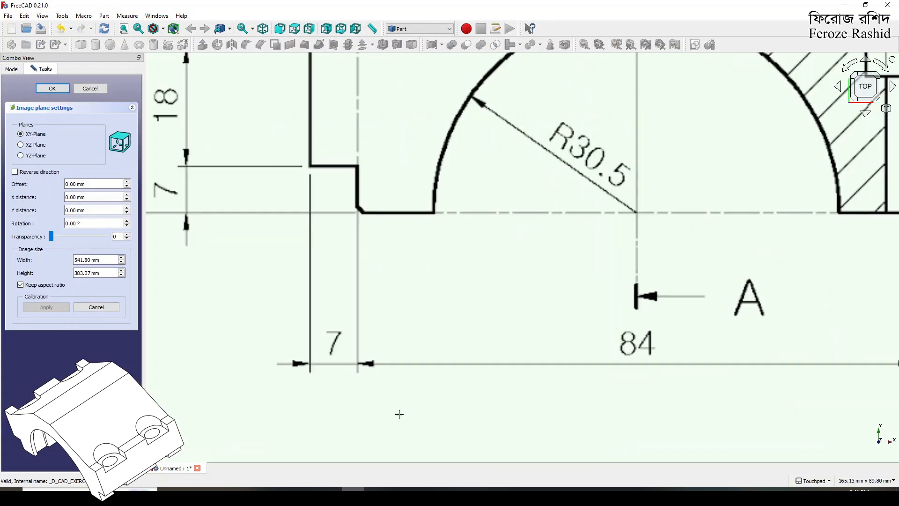
{"action": "scroll", "scroll_direction": "up", "scroll_amount": 3}
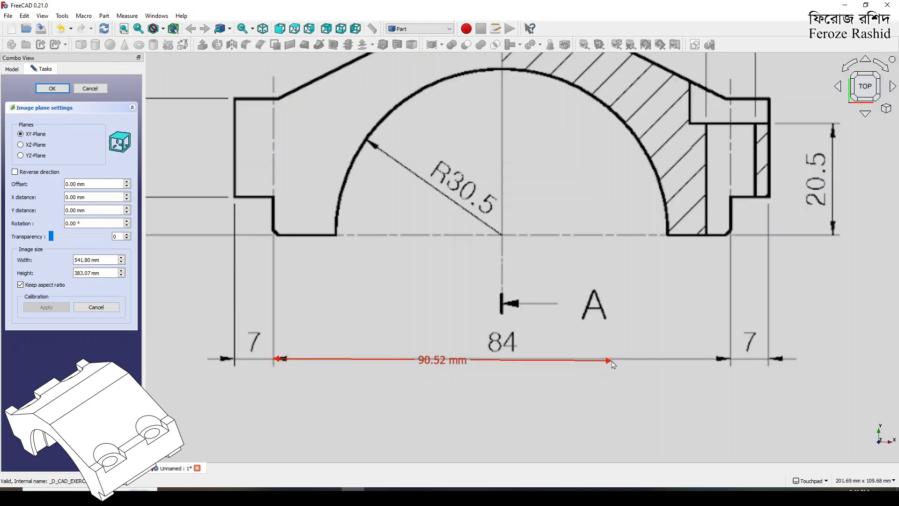
{"action": "scroll", "scroll_direction": "up", "scroll_amount": 3}
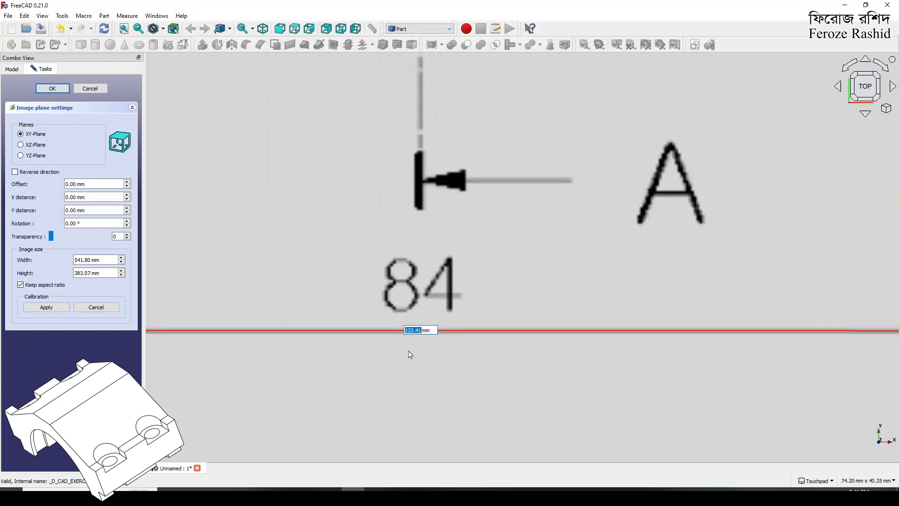
{"action": "left_click", "coordinate": [46, 307]}
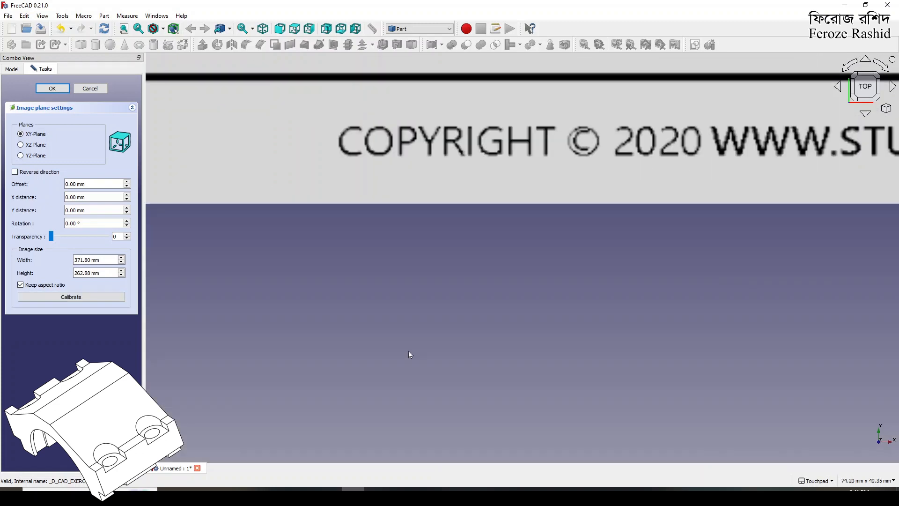
{"action": "left_click", "coordinate": [51, 88]}
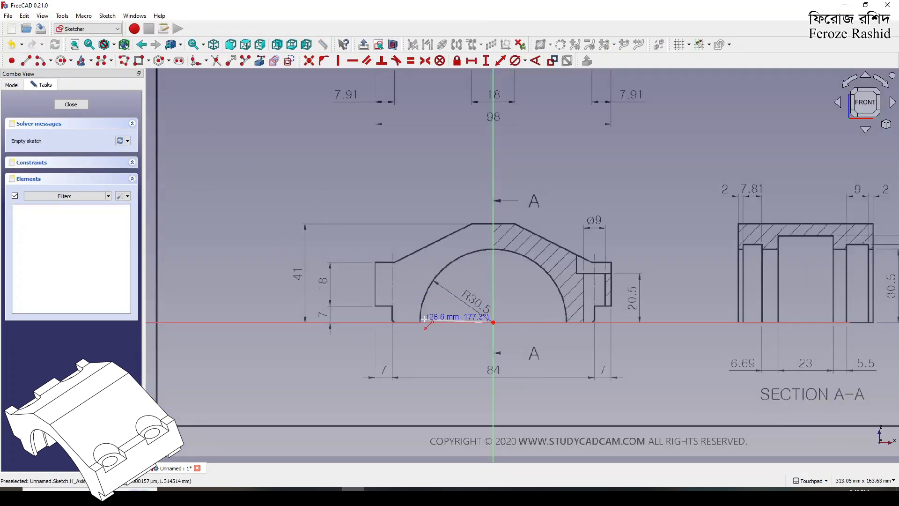
Step: Draw two baseline lines and a centre arc, fixing the arch radius at 30.5 mm
{"action": "left_click", "coordinate": [493, 322]}
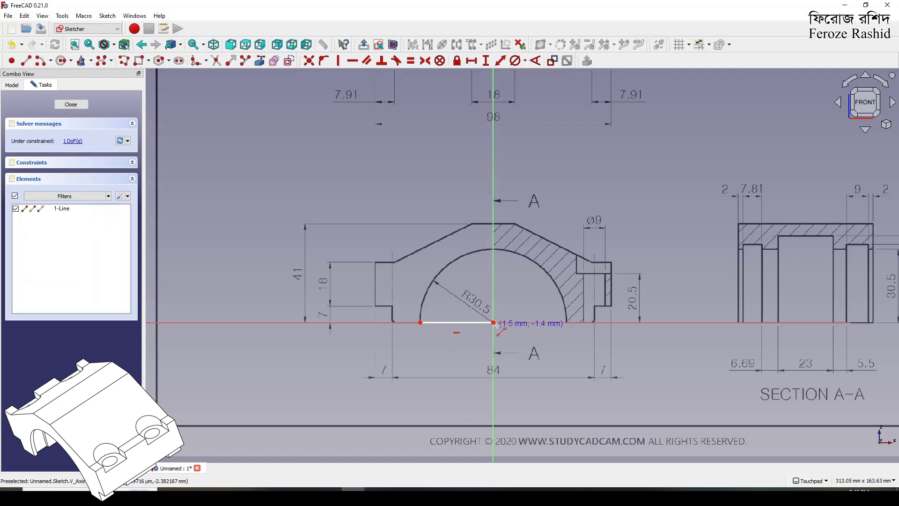
{"action": "mouse_move", "coordinate": [493, 322]}
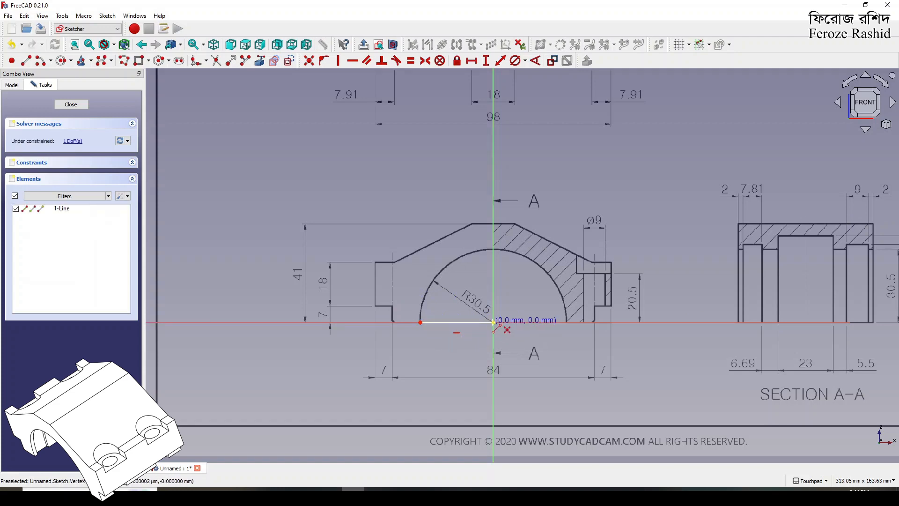
{"action": "mouse_move", "coordinate": [568, 330]}
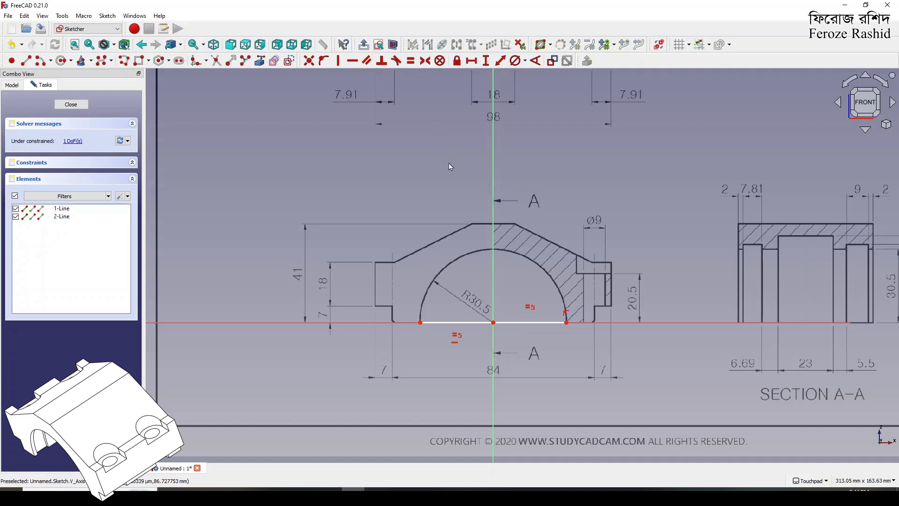
{"action": "mouse_move", "coordinate": [40, 60]}
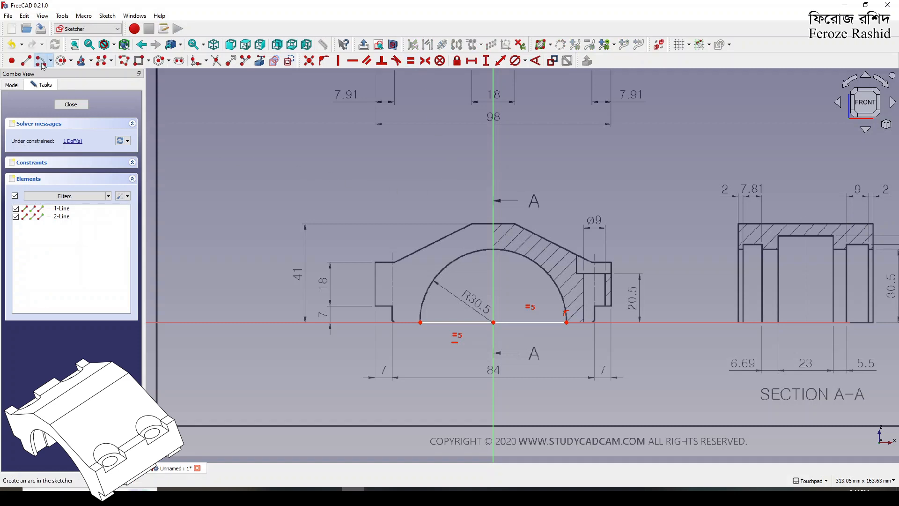
{"action": "mouse_move", "coordinate": [493, 322]}
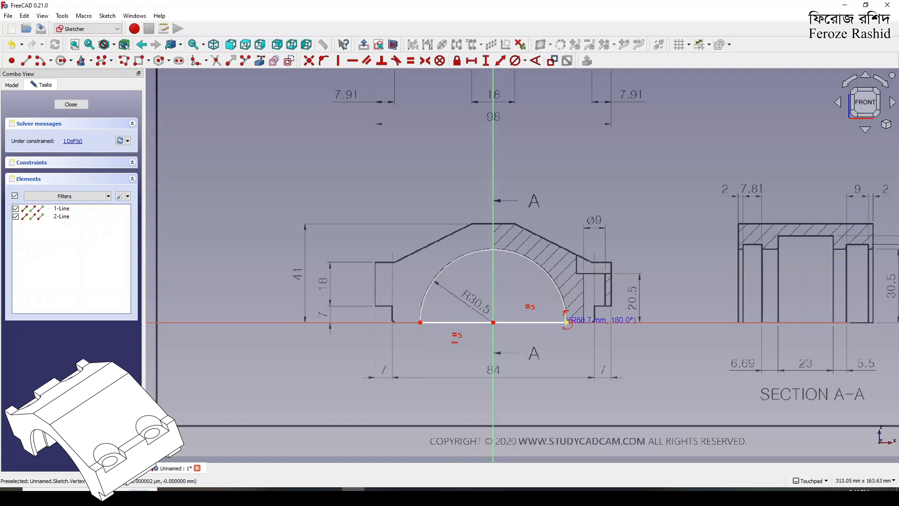
{"action": "left_click", "coordinate": [566, 322]}
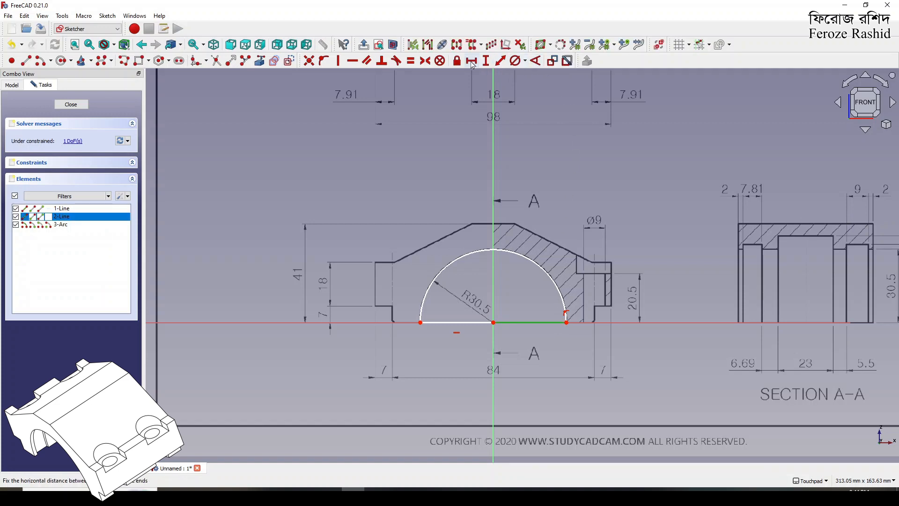
{"action": "left_click", "coordinate": [470, 61]}
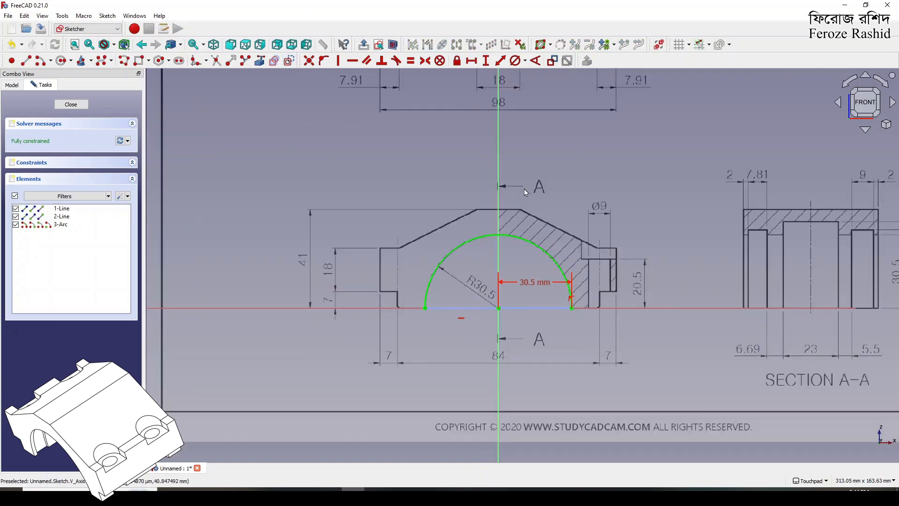
Step: Trace the remaining outer outline and add the 41, 18, 84 and 18 mm constraints
{"action": "scroll", "scroll_direction": "up", "scroll_amount": 3}
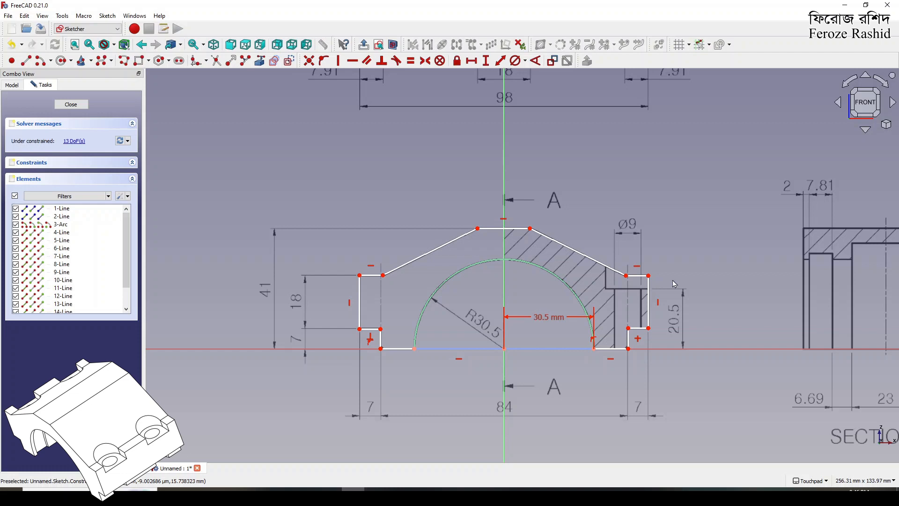
{"action": "mouse_move", "coordinate": [396, 349]}
{"action": "type", "text": "18"}
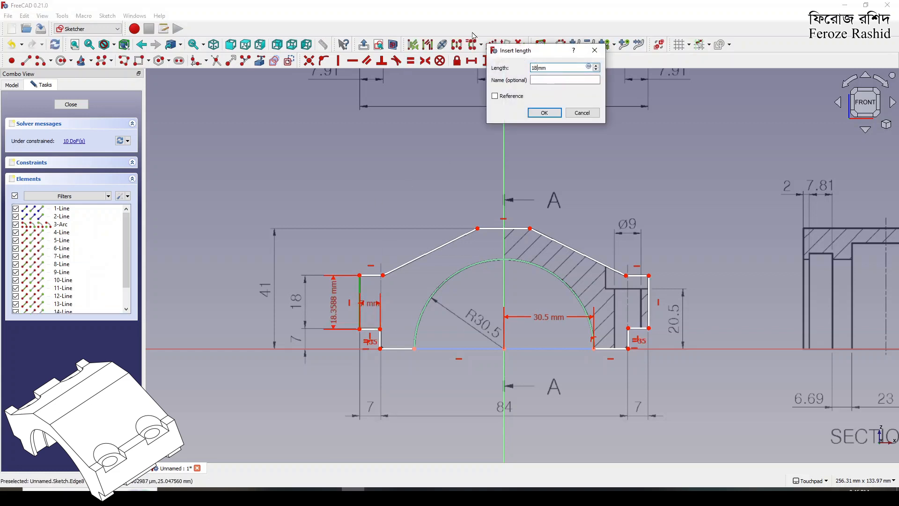
{"action": "left_click", "coordinate": [543, 112]}
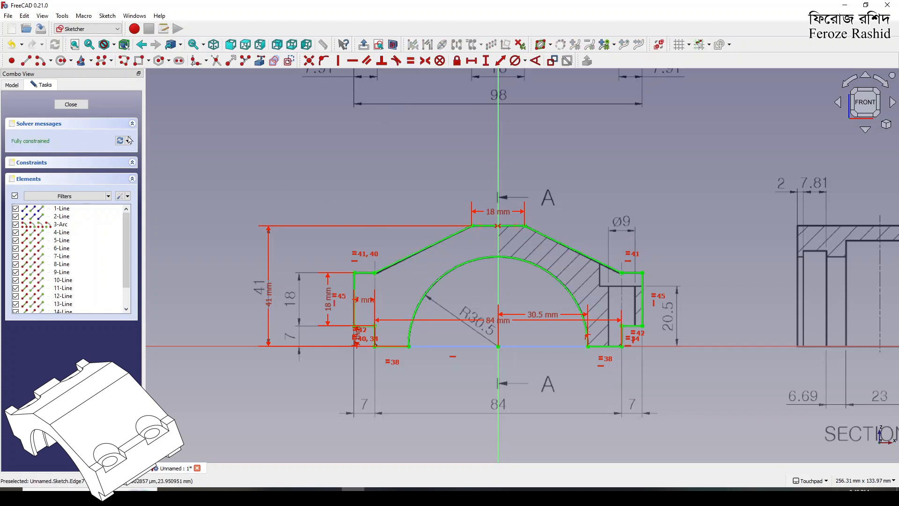
Step: Close the sketch and extrude it symmetrically to 56 mm
{"action": "left_click", "coordinate": [71, 104]}
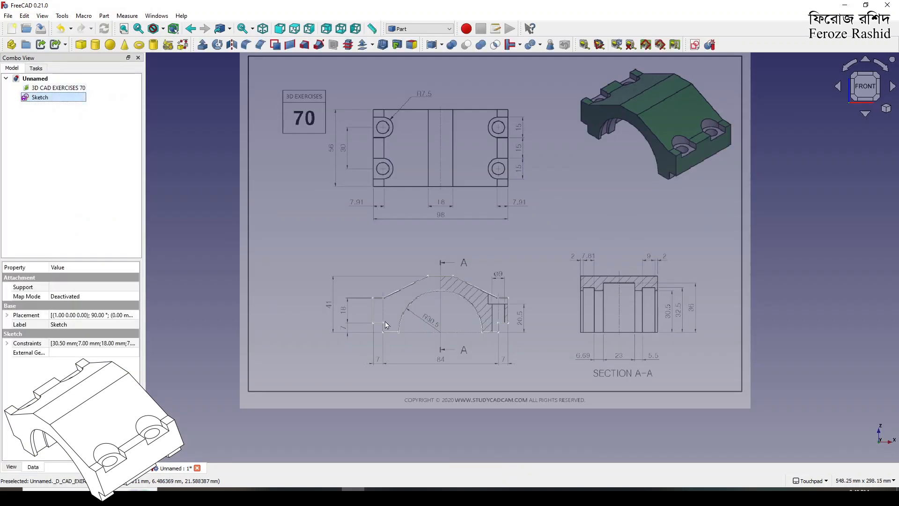
{"action": "mouse_move", "coordinate": [97, 130]}
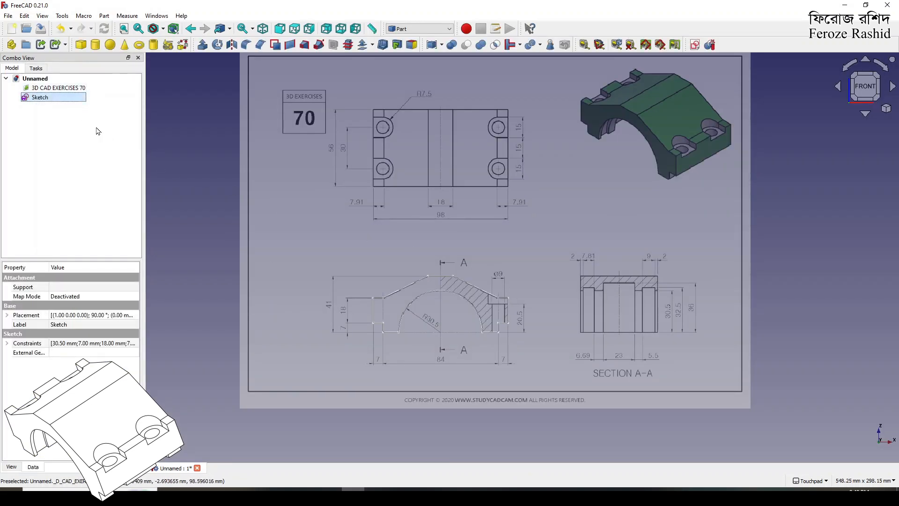
{"action": "left_click", "coordinate": [39, 96]}
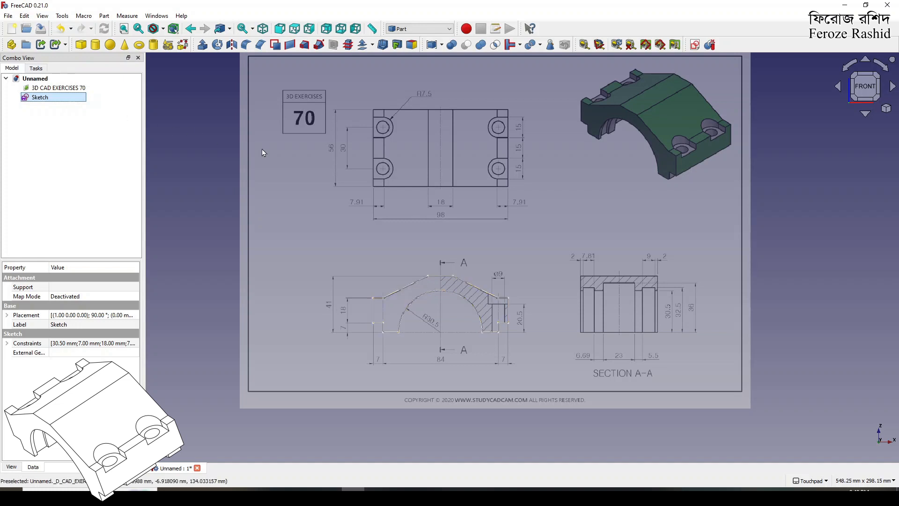
{"action": "mouse_move", "coordinate": [235, 150]}
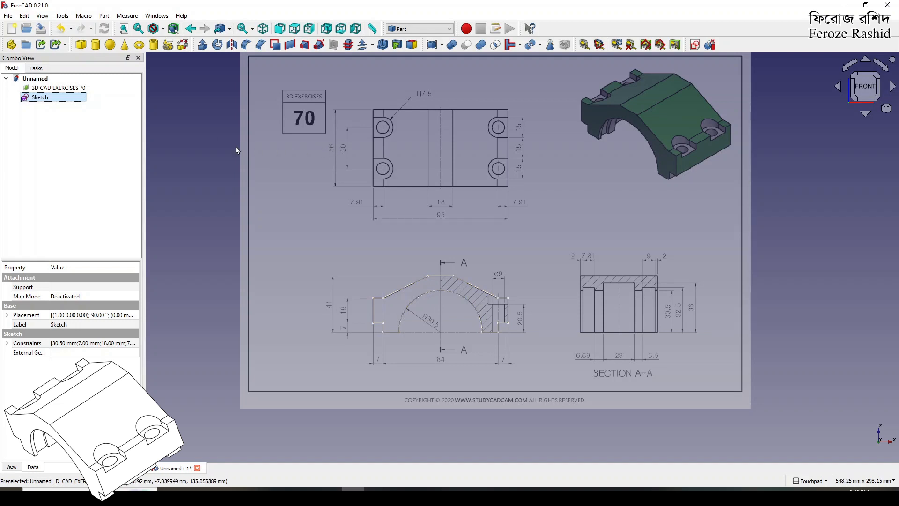
{"action": "mouse_move", "coordinate": [566, 56]}
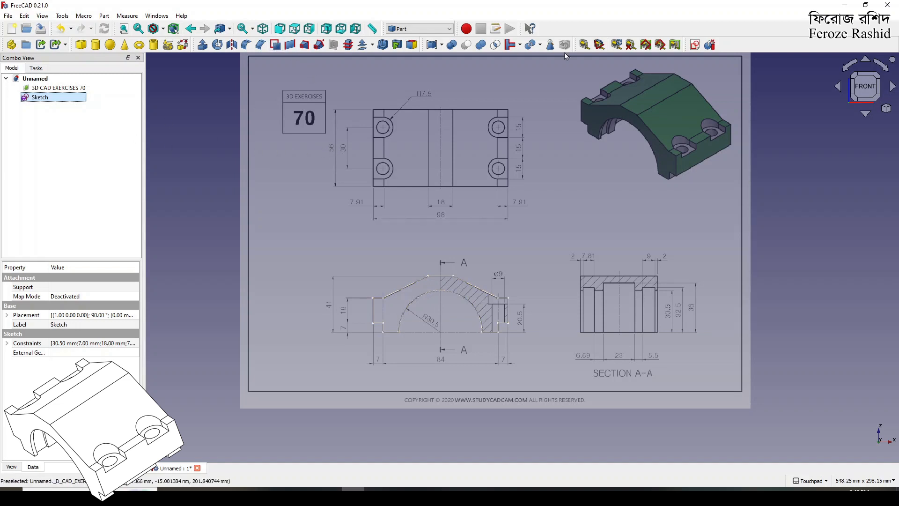
{"action": "left_click", "coordinate": [203, 44]}
{"action": "type", "text": "56"}
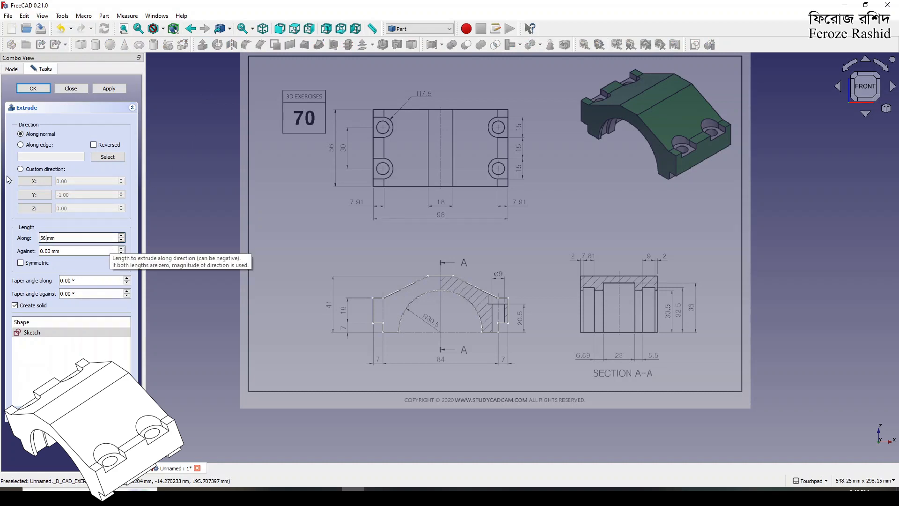
{"action": "left_click", "coordinate": [108, 89]}
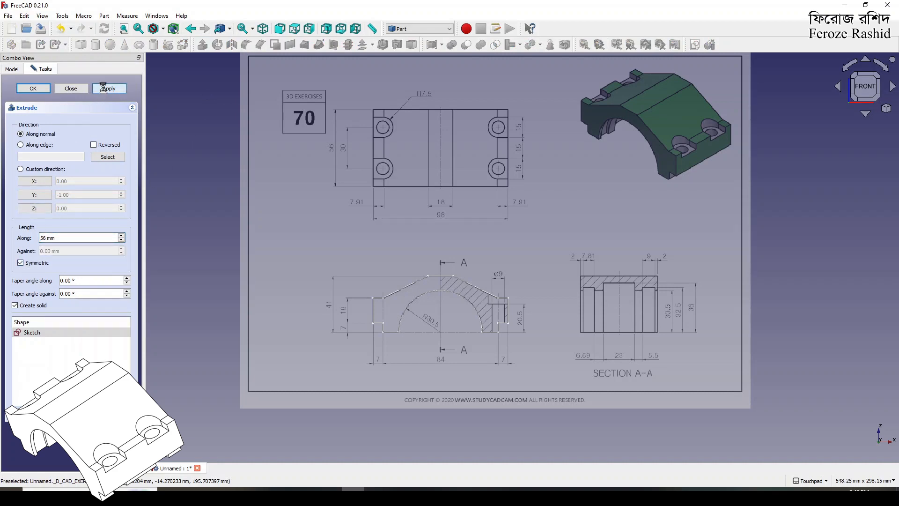
{"action": "left_click", "coordinate": [33, 89]}
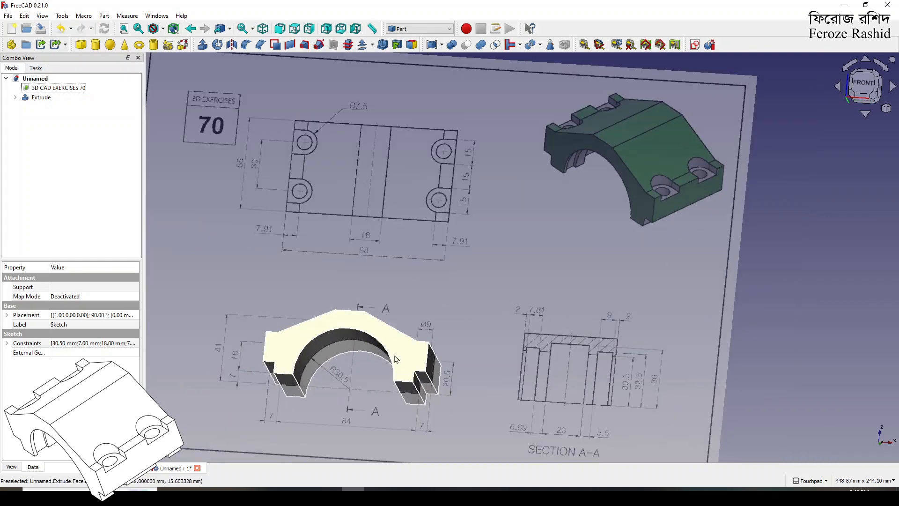
{"action": "scroll", "scroll_direction": "down", "scroll_amount": 3}
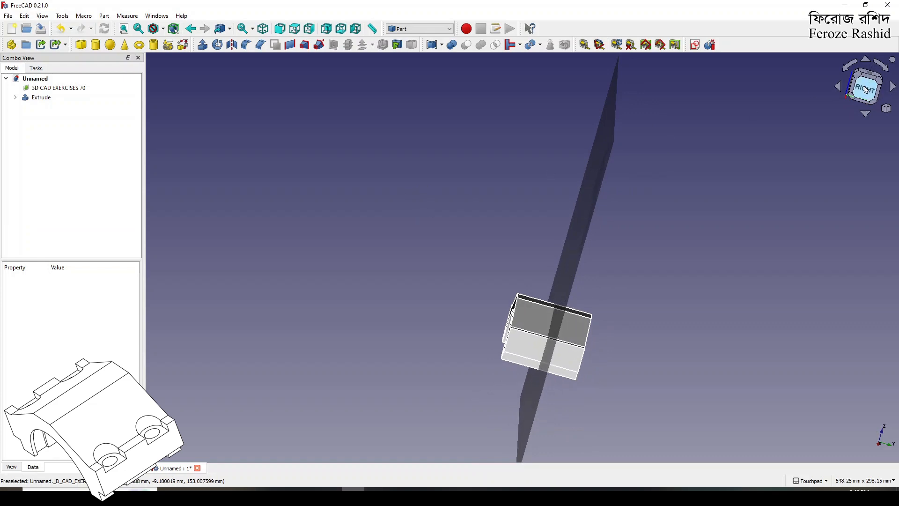
Step: Switch to Right view and place the reference image on the YZ plane
{"action": "left_click", "coordinate": [865, 87]}
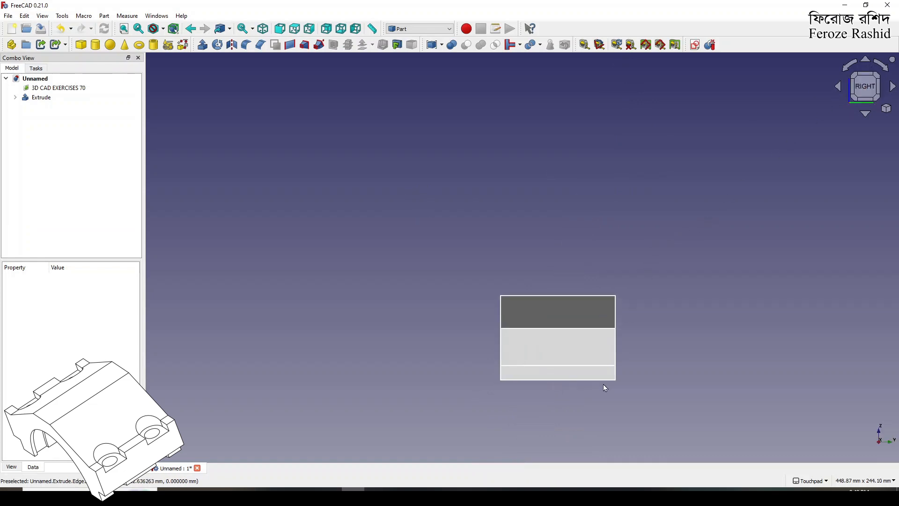
{"action": "left_click", "coordinate": [57, 88]}
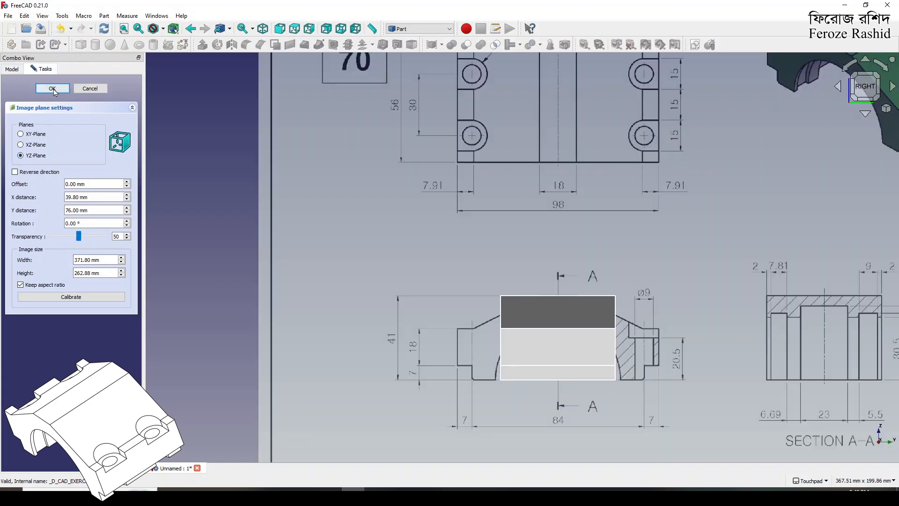
{"action": "left_click", "coordinate": [52, 87]}
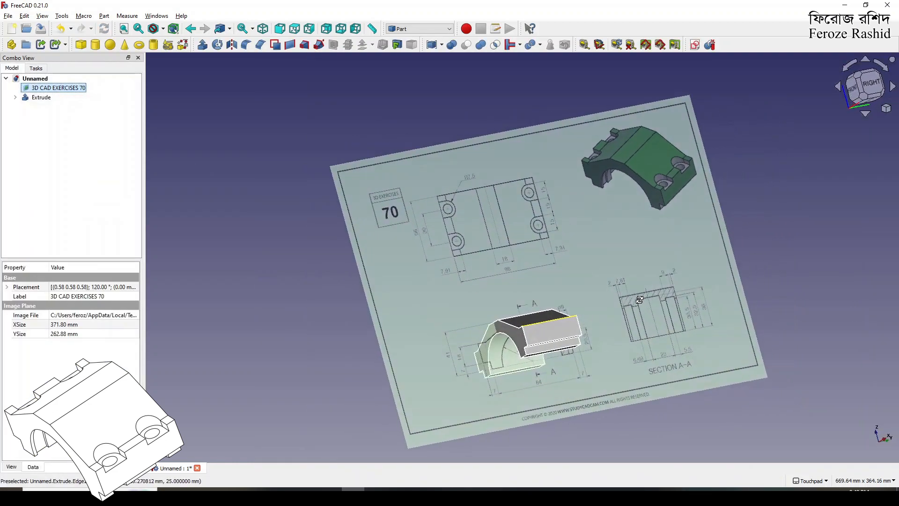
{"action": "left_click_drag", "start_coordinate": [516, 229], "coordinate": [551, 270]}
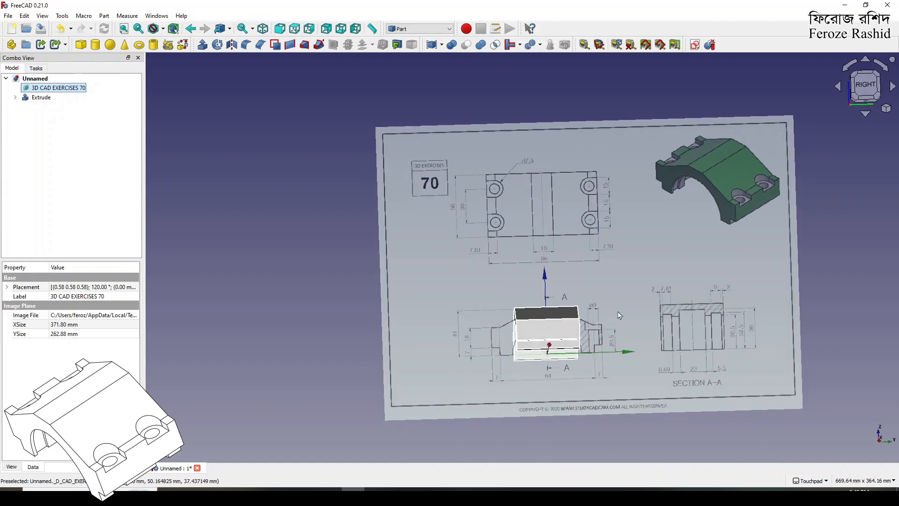
{"action": "scroll", "scroll_direction": "up", "scroll_amount": 3}
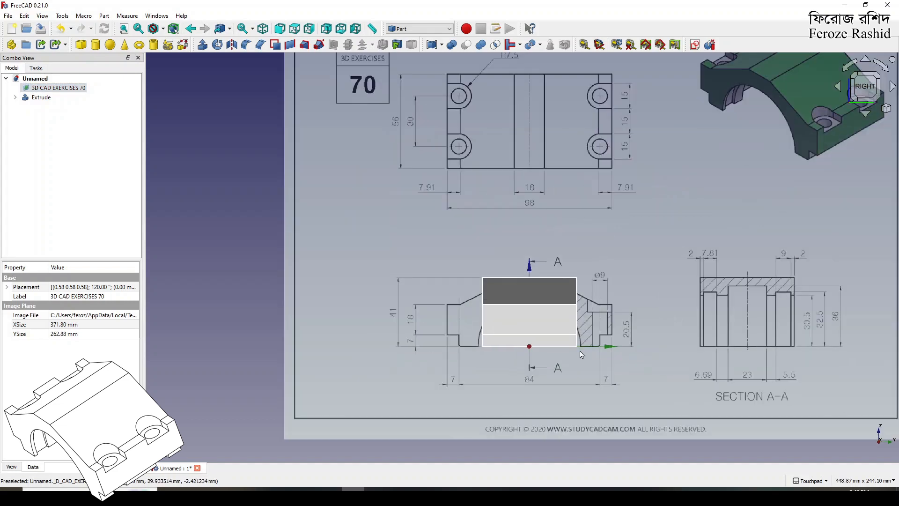
{"action": "mouse_move", "coordinate": [392, 81]}
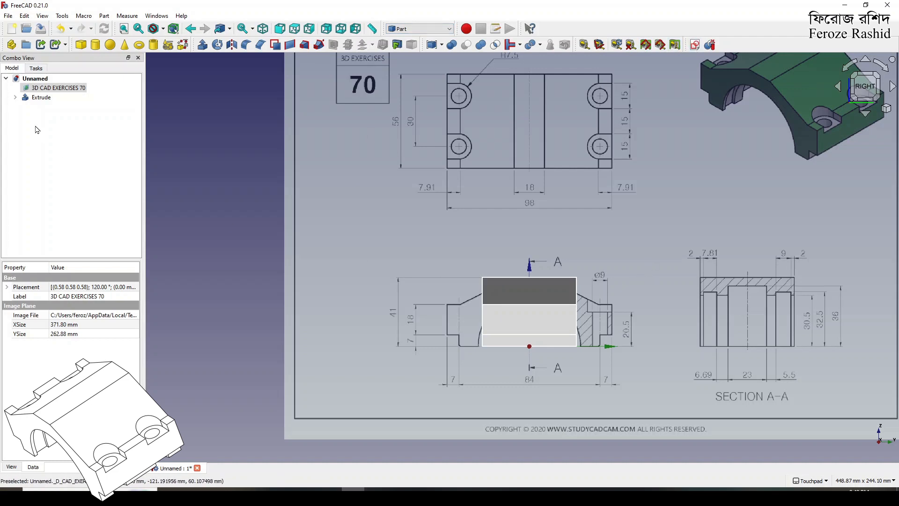
Step: Hide Extrude and move the image so Section A-A sits on the origin
{"action": "left_click", "coordinate": [41, 97]}
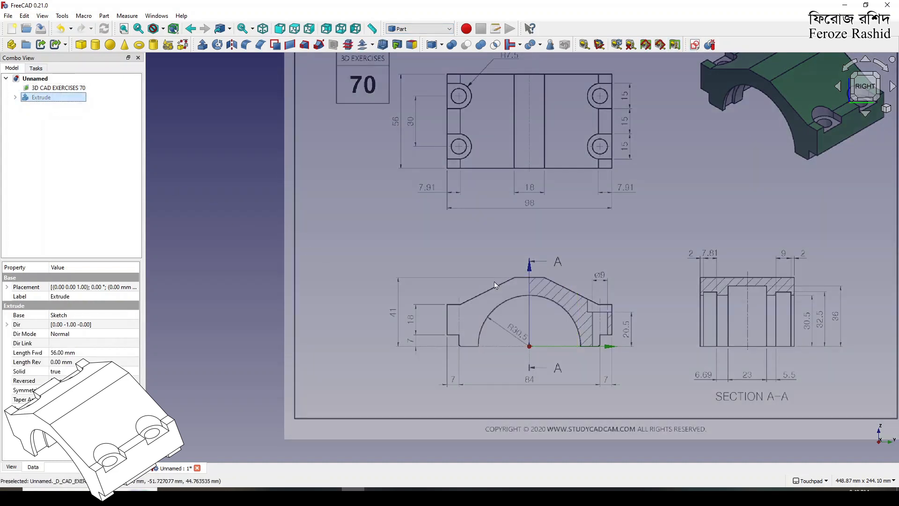
{"action": "mouse_move", "coordinate": [82, 133]}
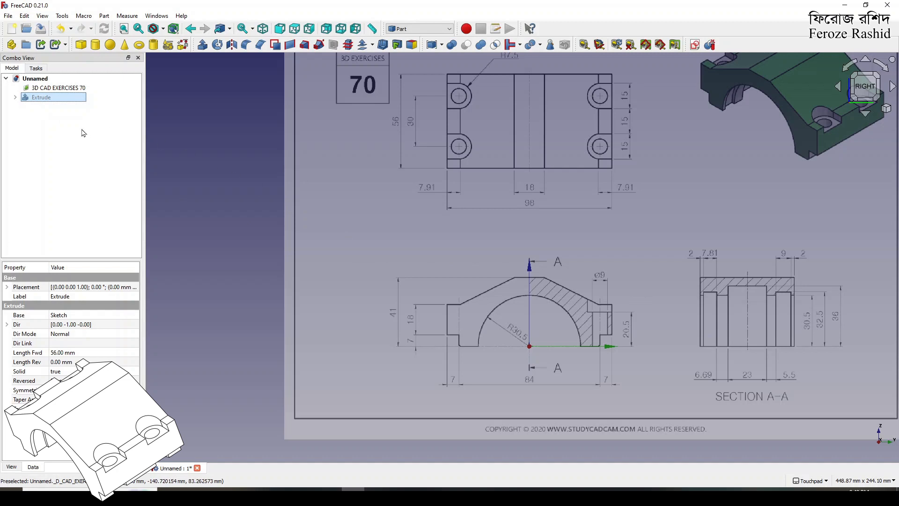
{"action": "left_click", "coordinate": [41, 97]}
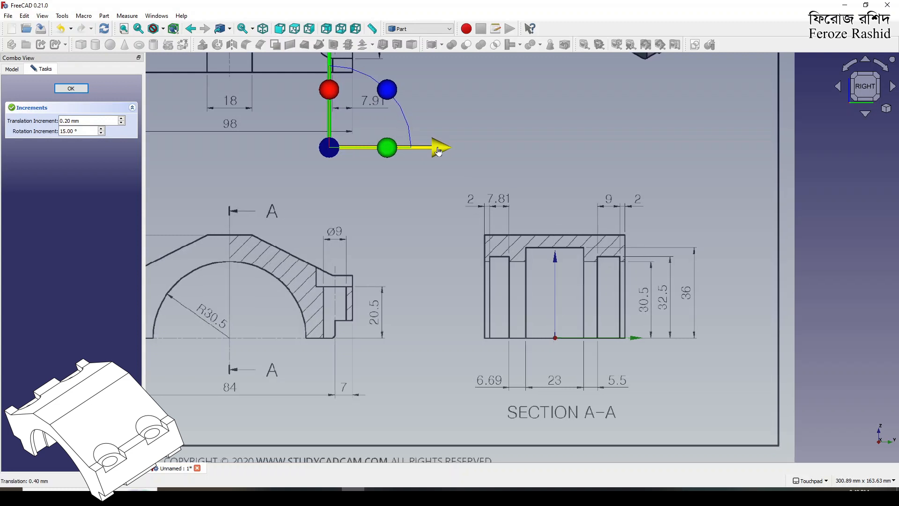
{"action": "scroll", "scroll_direction": "up", "scroll_amount": 3}
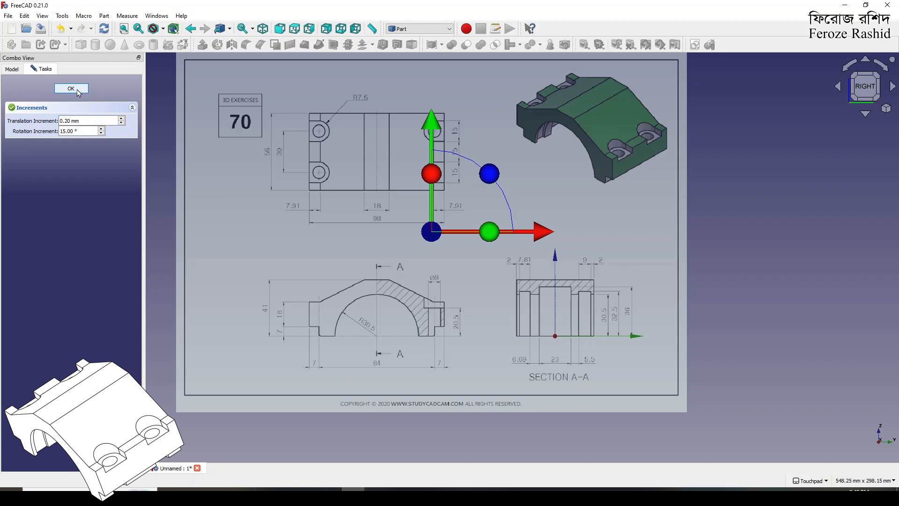
{"action": "left_click", "coordinate": [72, 88]}
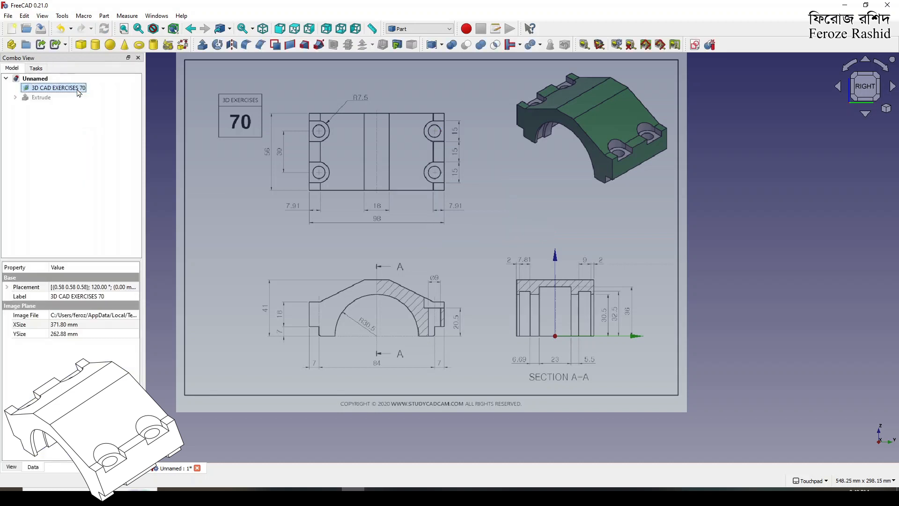
Step: Create a new sketch oriented on the YZ-Plane
{"action": "left_click", "coordinate": [41, 97]}
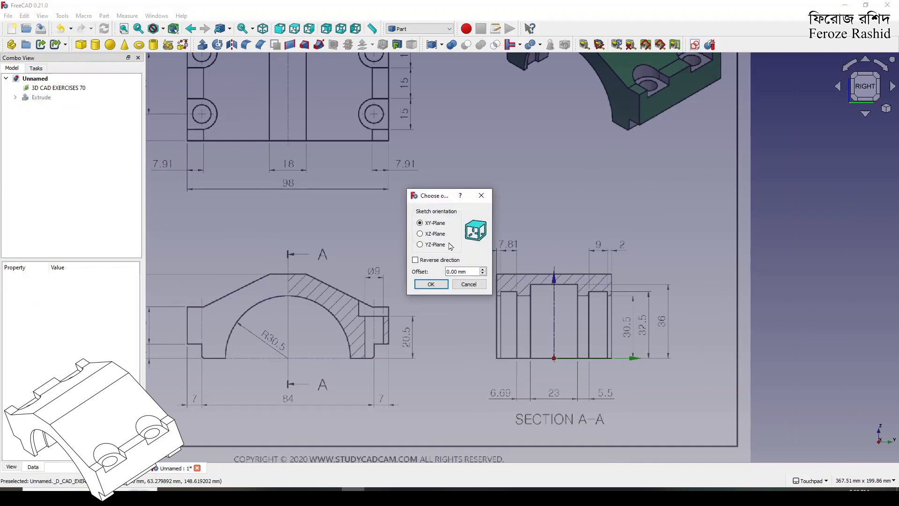
{"action": "left_click", "coordinate": [421, 244]}
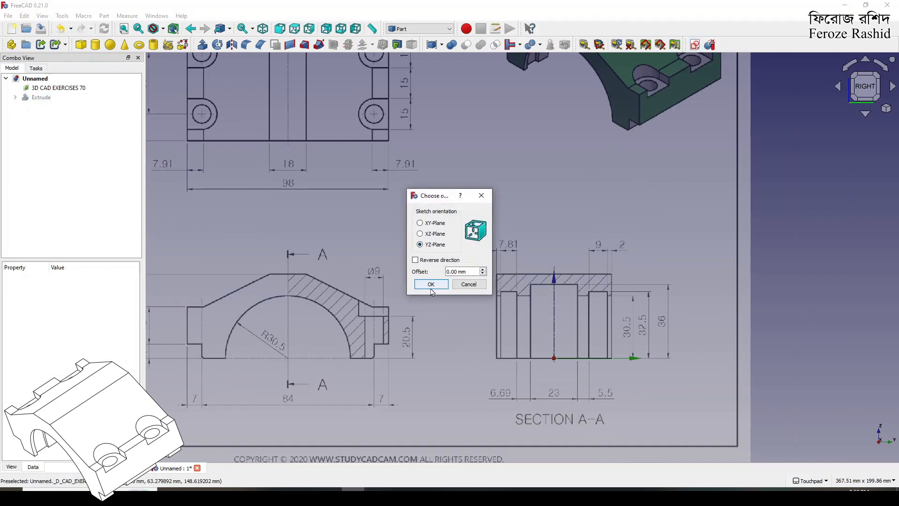
{"action": "left_click", "coordinate": [431, 284]}
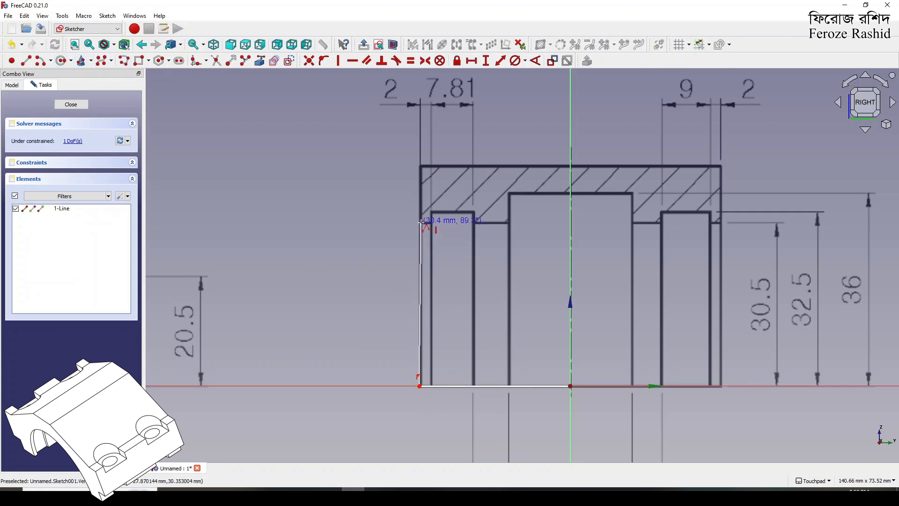
Step: Trace Section A-A's stepped half-profile, constrain it with 30.5, 36 and 11.5 mm, and close
{"action": "left_click", "coordinate": [473, 221]}
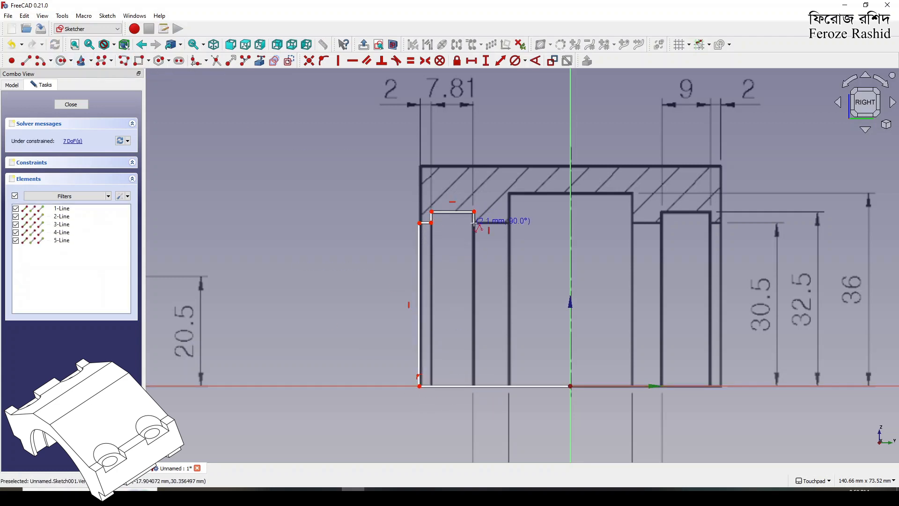
{"action": "left_click", "coordinate": [569, 386]}
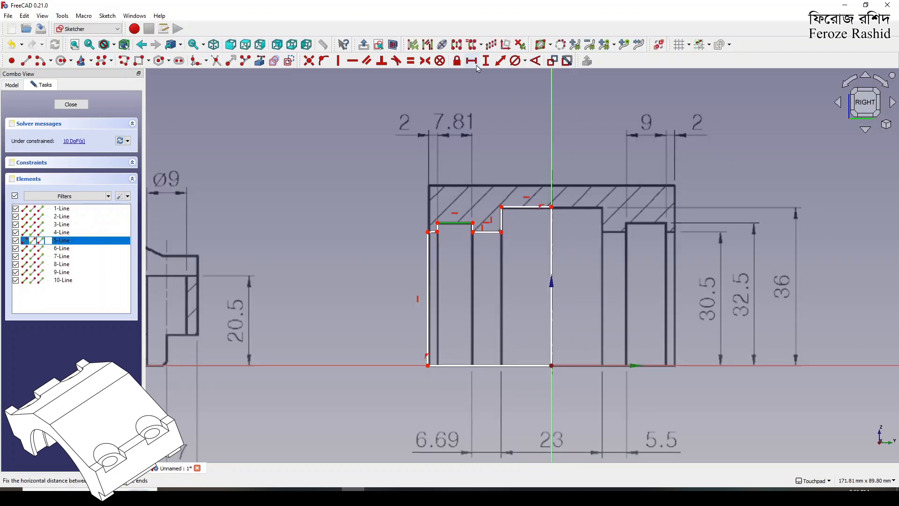
{"action": "left_click", "coordinate": [470, 60]}
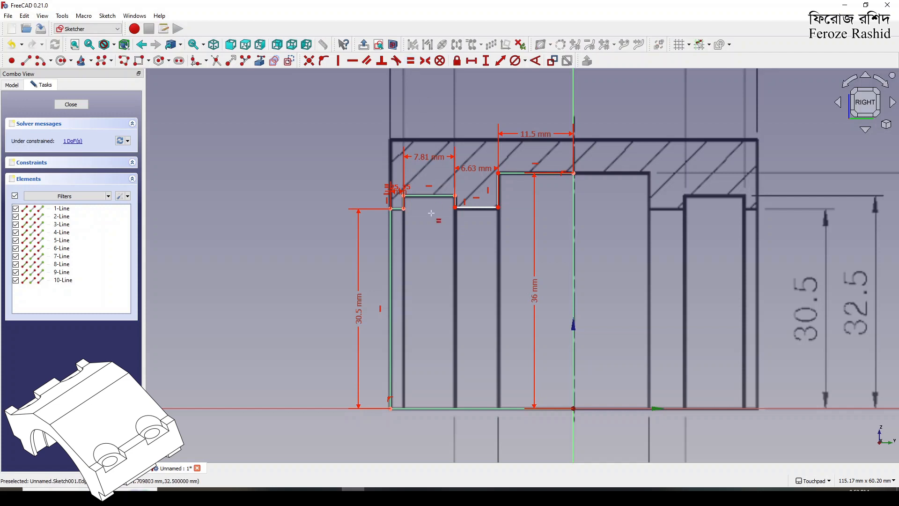
{"action": "scroll", "scroll_direction": "up", "scroll_amount": 3}
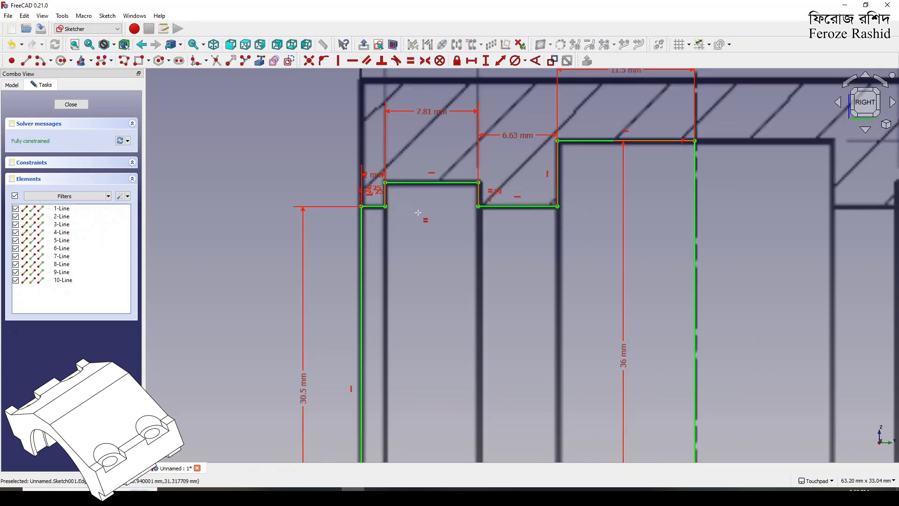
{"action": "scroll", "scroll_direction": "down", "scroll_amount": 3}
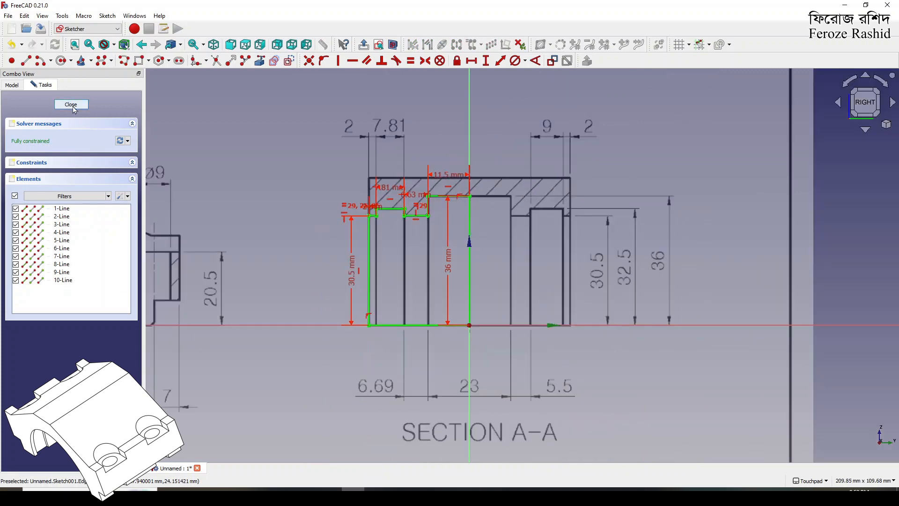
{"action": "left_click", "coordinate": [70, 104]}
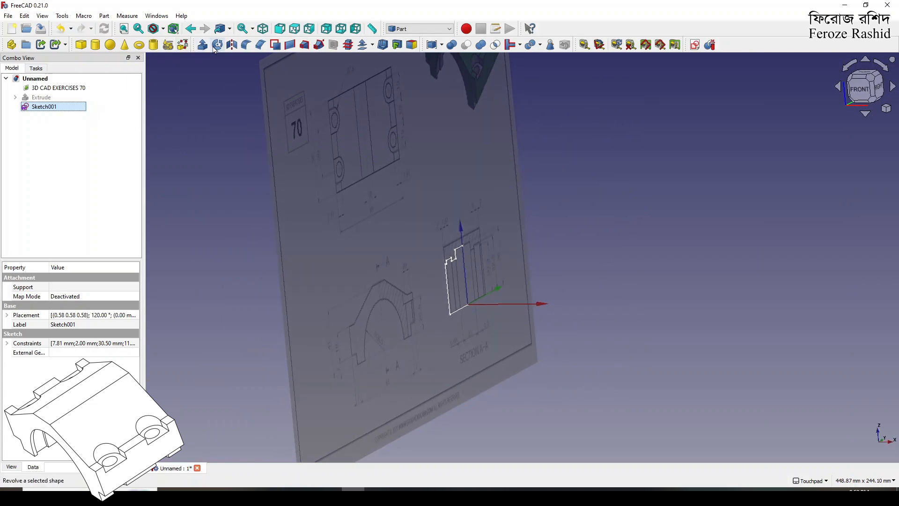
Step: Revolve Sketch001 a full 360° about the Y direction into a solid
{"action": "left_click", "coordinate": [216, 44]}
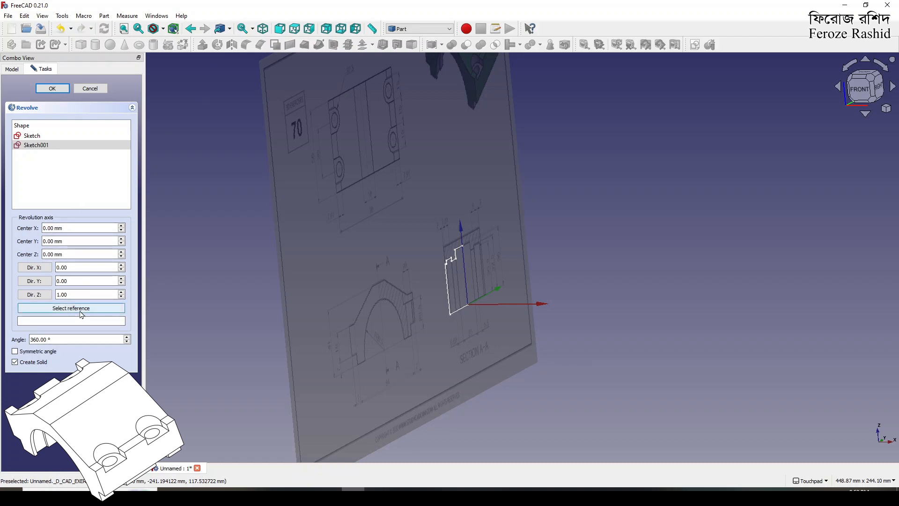
{"action": "mouse_move", "coordinate": [46, 285]}
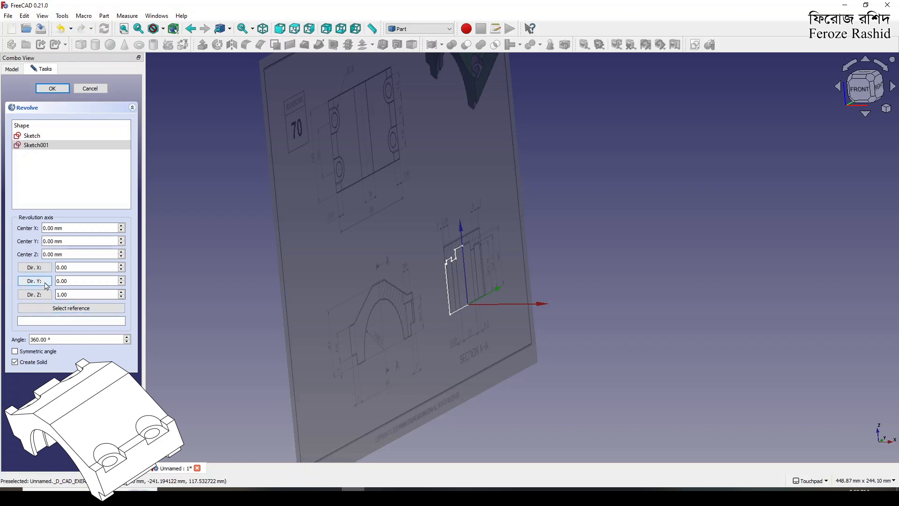
{"action": "left_click", "coordinate": [52, 87]}
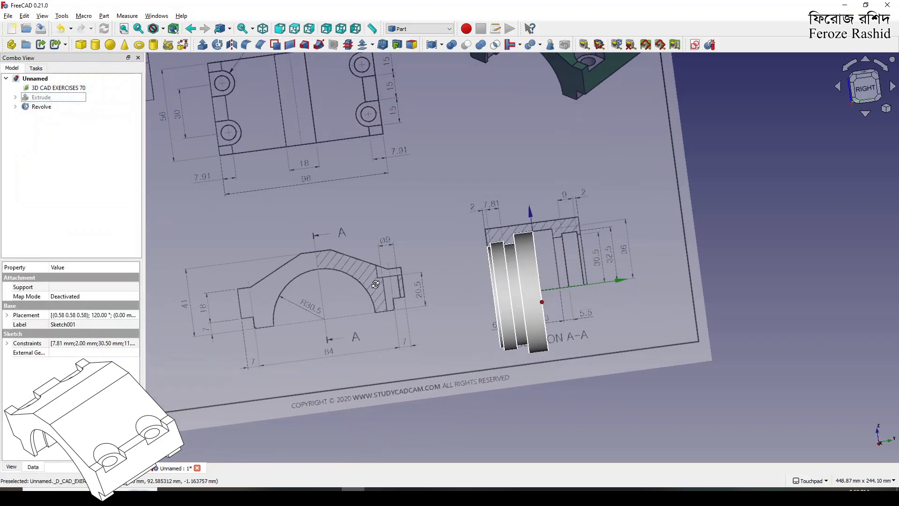
{"action": "mouse_move", "coordinate": [523, 285]}
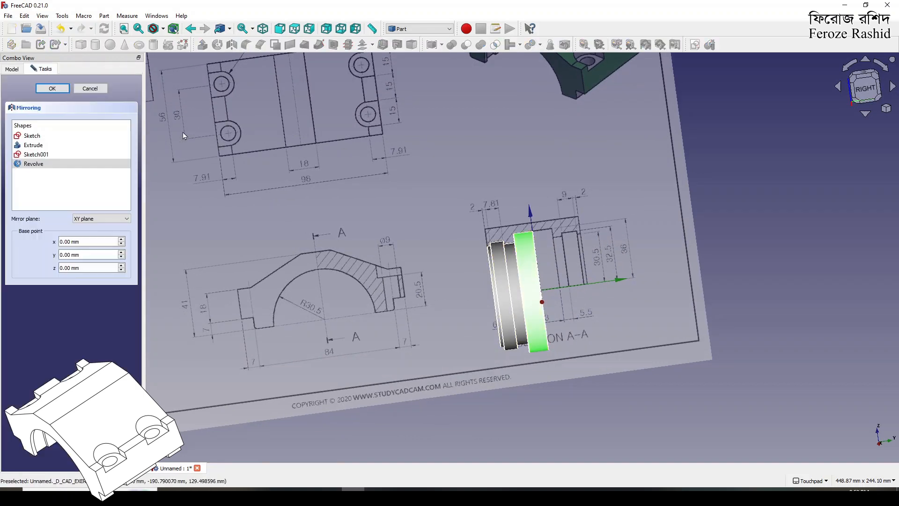
{"action": "mouse_move", "coordinate": [179, 151]}
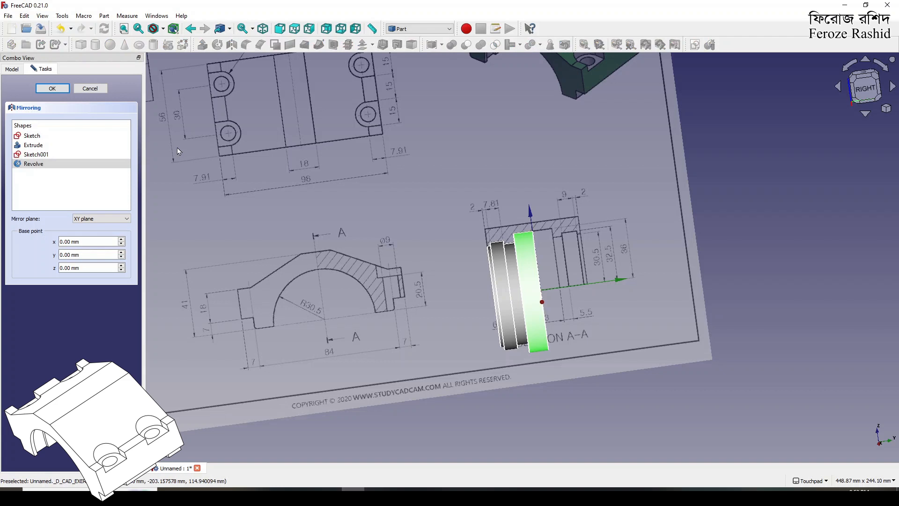
Step: Fuse Revolve and Revolve (Mirror #1) into a single Fusion with Boolean Union
{"action": "left_click", "coordinate": [100, 218]}
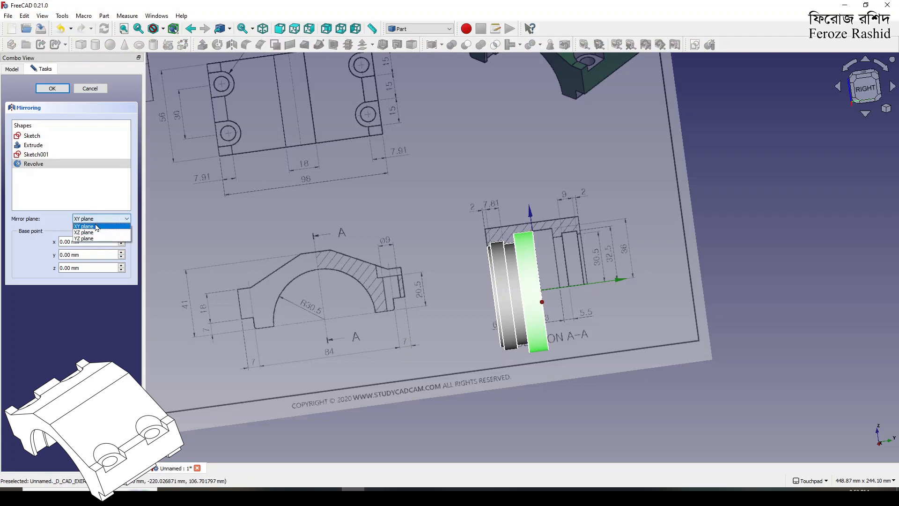
{"action": "left_click", "coordinate": [51, 89]}
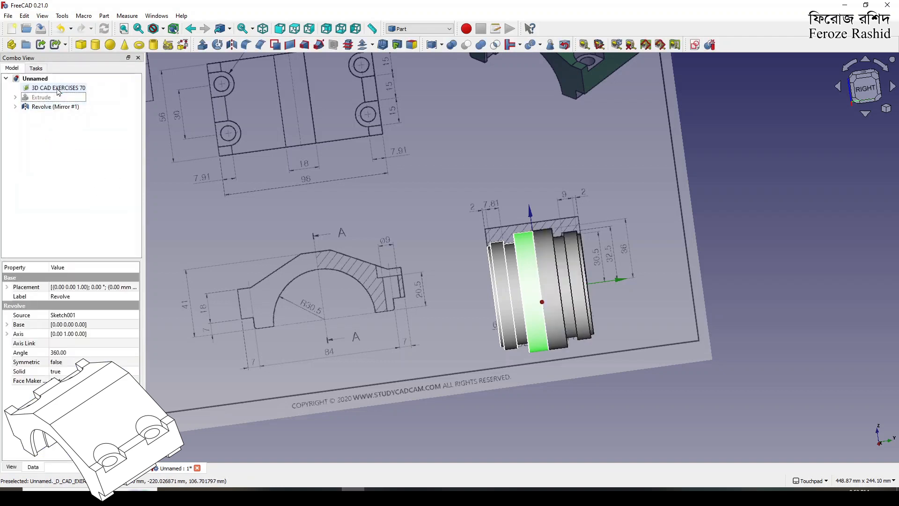
{"action": "left_click", "coordinate": [55, 107]}
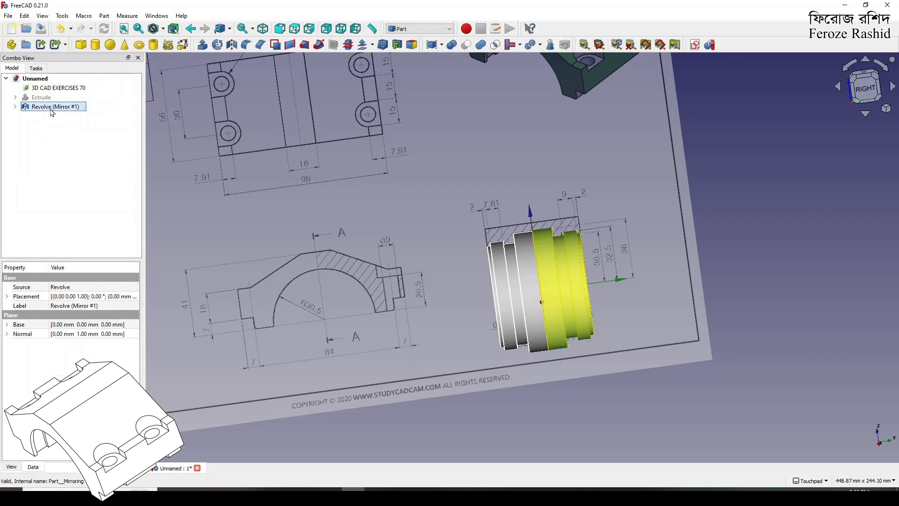
{"action": "left_click", "coordinate": [15, 107]}
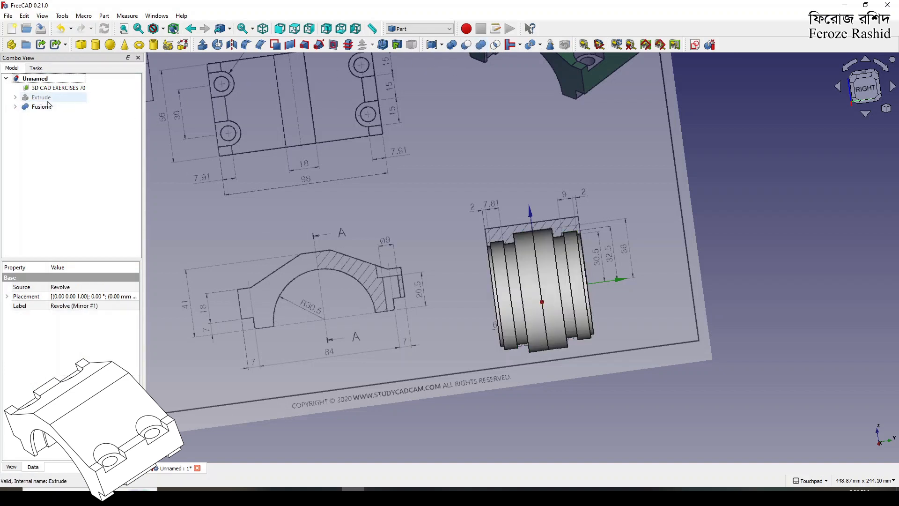
Step: Subtract Fusion from Extrude with Boolean Cut, producing the Cut solid
{"action": "left_click", "coordinate": [42, 97]}
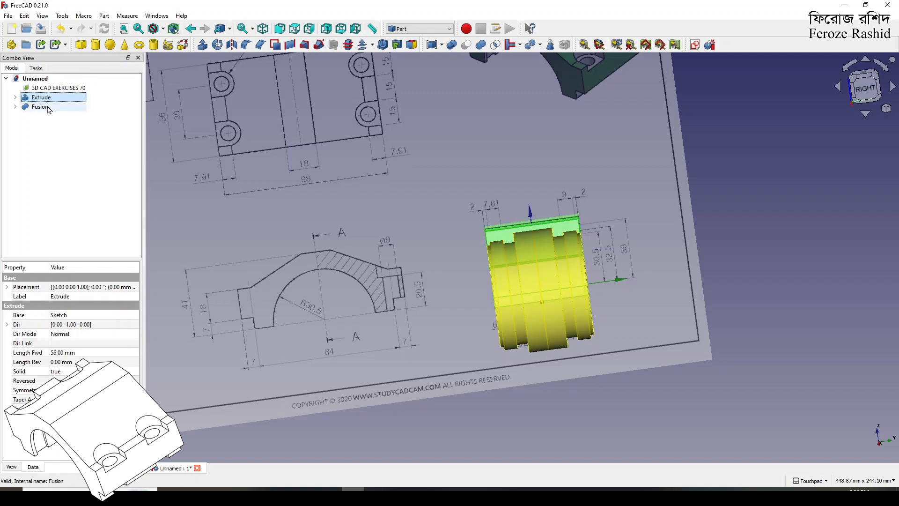
{"action": "left_click", "coordinate": [39, 107]}
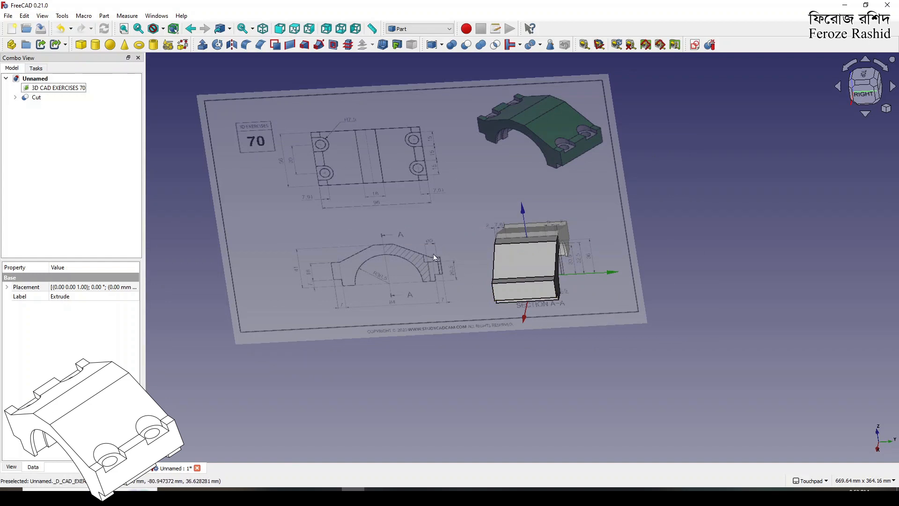
Step: Set the exercise 70 reference image's plane to XY-Plane
{"action": "left_click", "coordinate": [36, 96]}
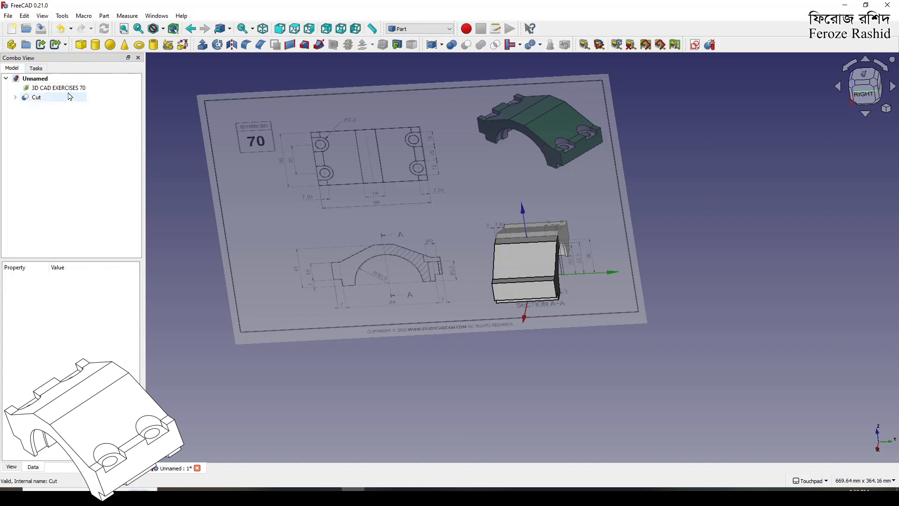
{"action": "left_click", "coordinate": [58, 87]}
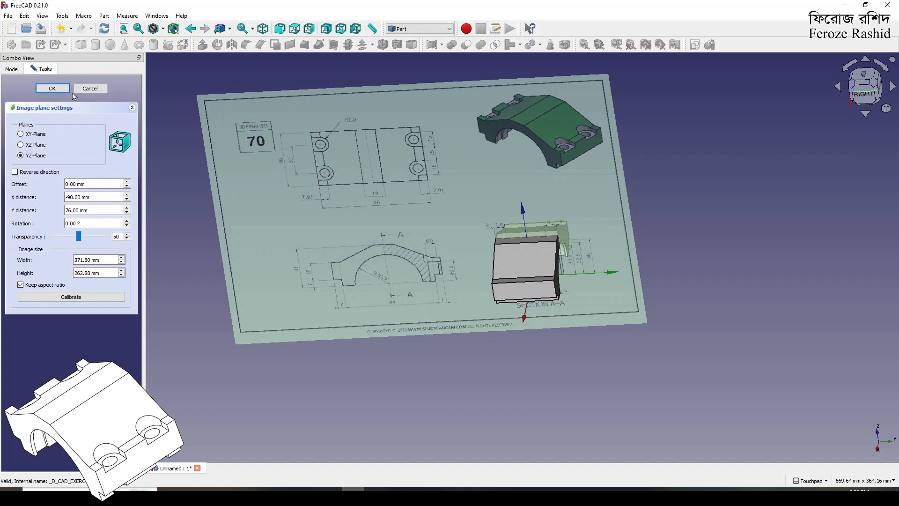
{"action": "left_click", "coordinate": [20, 134]}
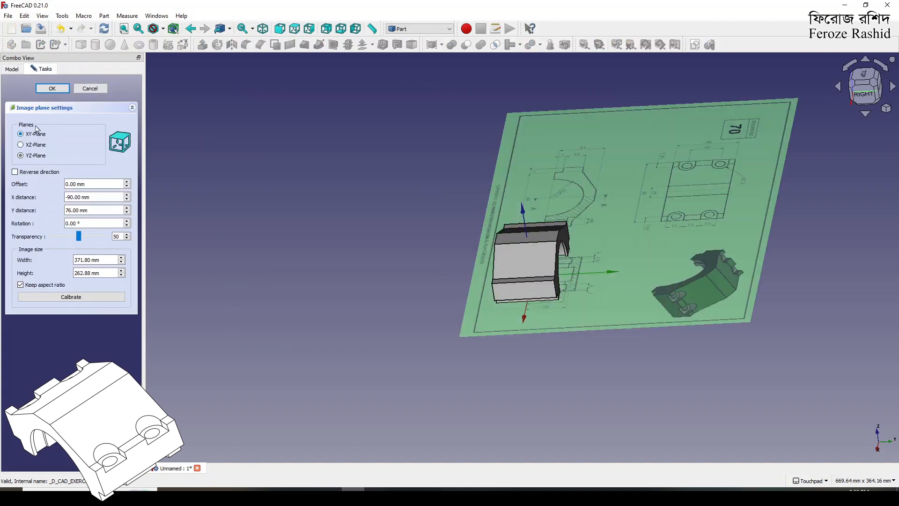
{"action": "left_click", "coordinate": [52, 87]}
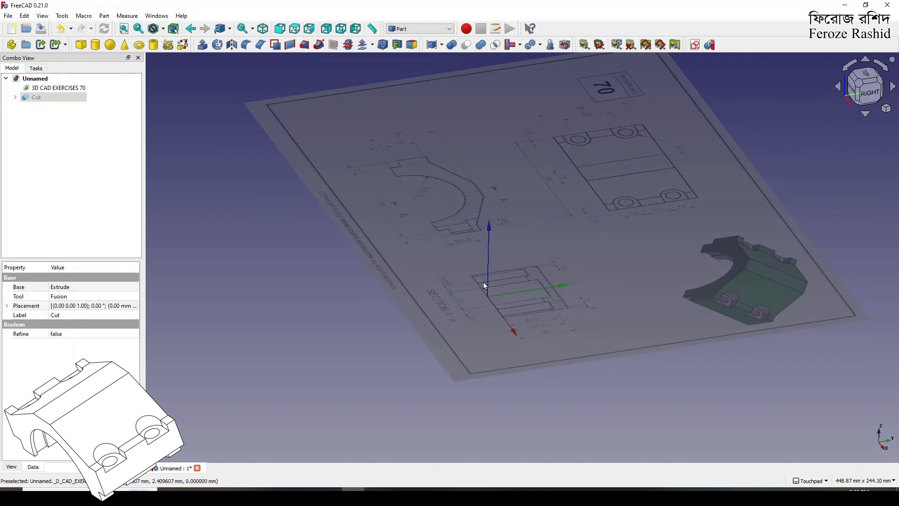
Step: Transform the reference image so its top view centres on the origin, then reselect Cut
{"action": "left_click", "coordinate": [57, 88]}
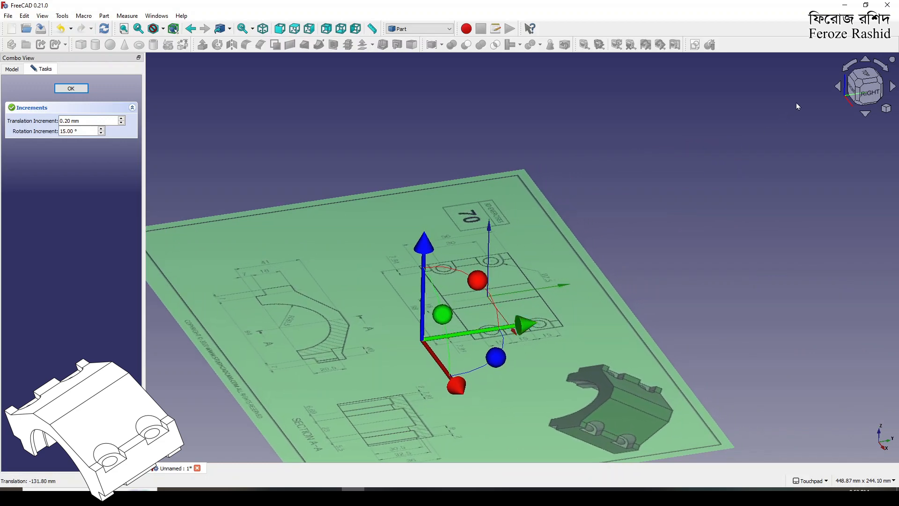
{"action": "left_click", "coordinate": [865, 85]}
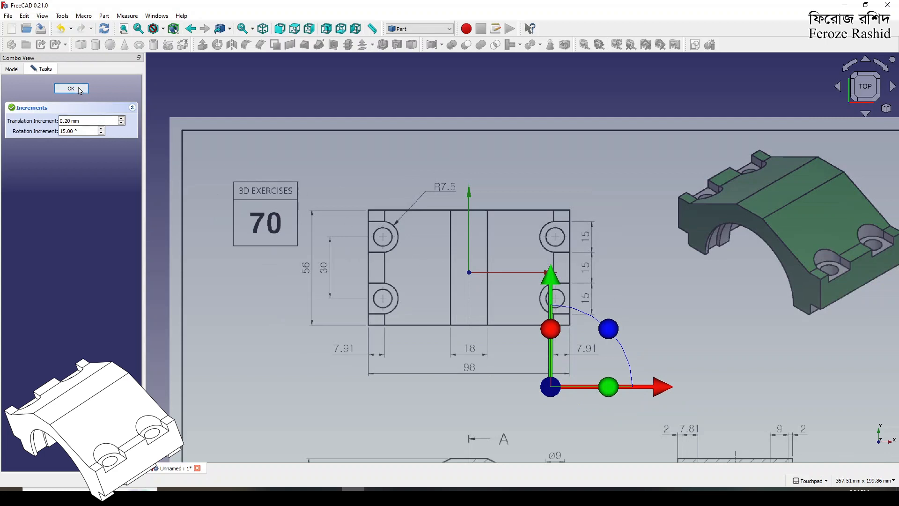
{"action": "left_click", "coordinate": [71, 88]}
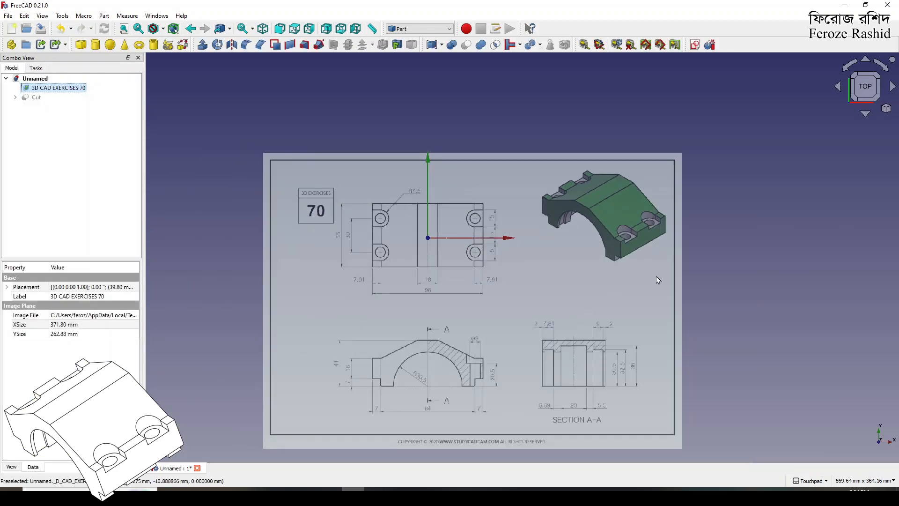
{"action": "left_click", "coordinate": [69, 112]}
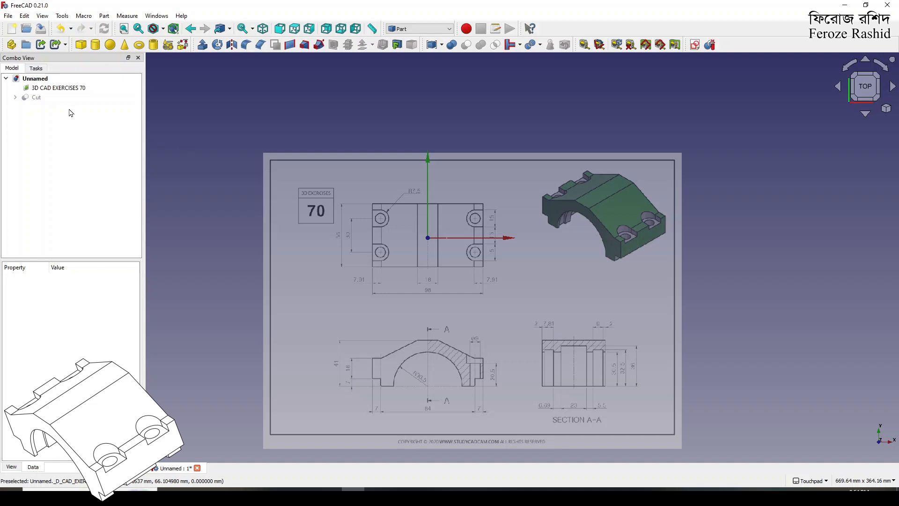
{"action": "left_click", "coordinate": [36, 97]}
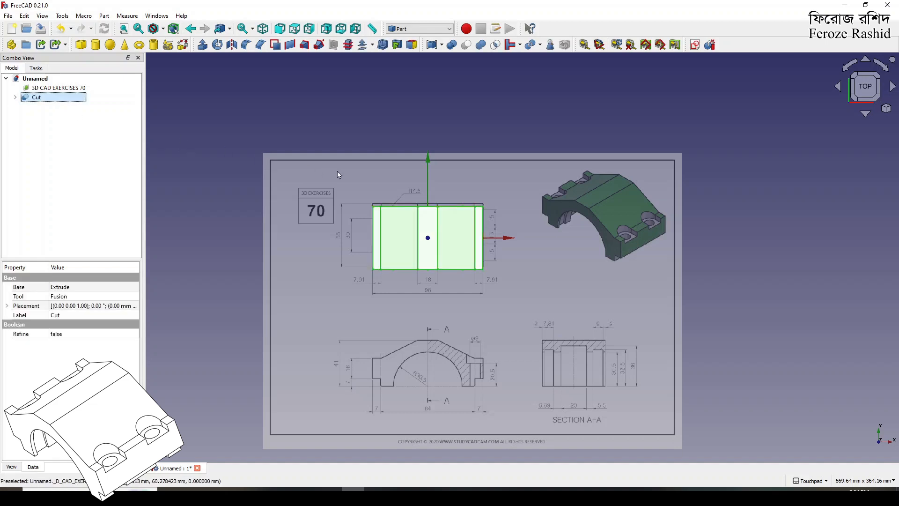
{"action": "scroll", "scroll_direction": "up", "scroll_amount": 3}
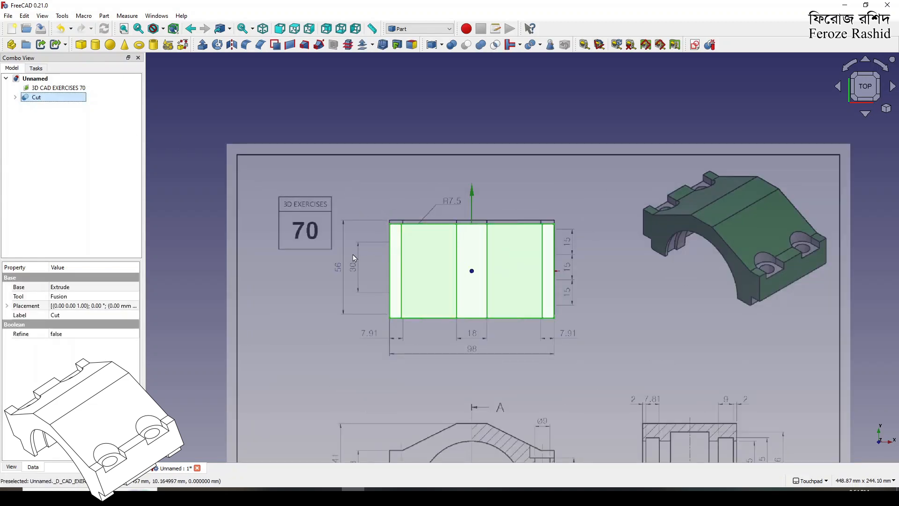
Step: Transform the reference image slightly further to align it with the block
{"action": "right_click", "coordinate": [57, 88]}
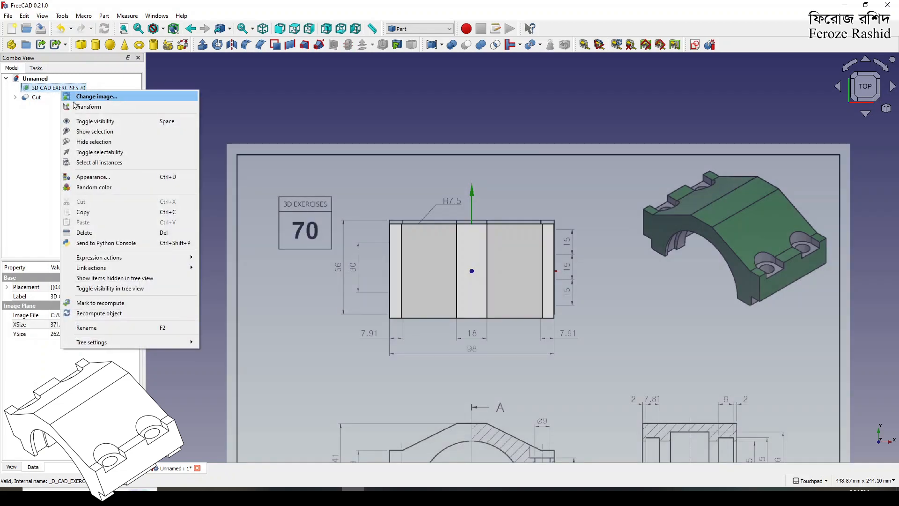
{"action": "left_click", "coordinate": [88, 107]}
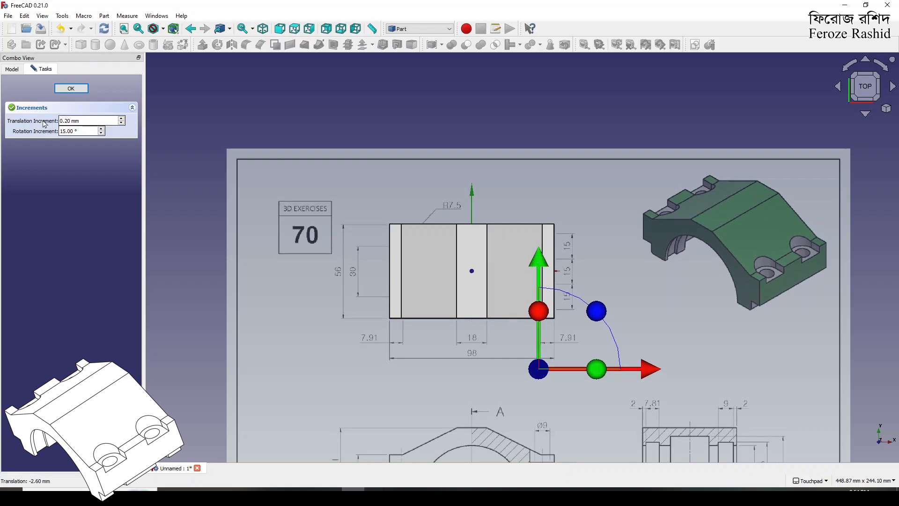
{"action": "left_click", "coordinate": [71, 89]}
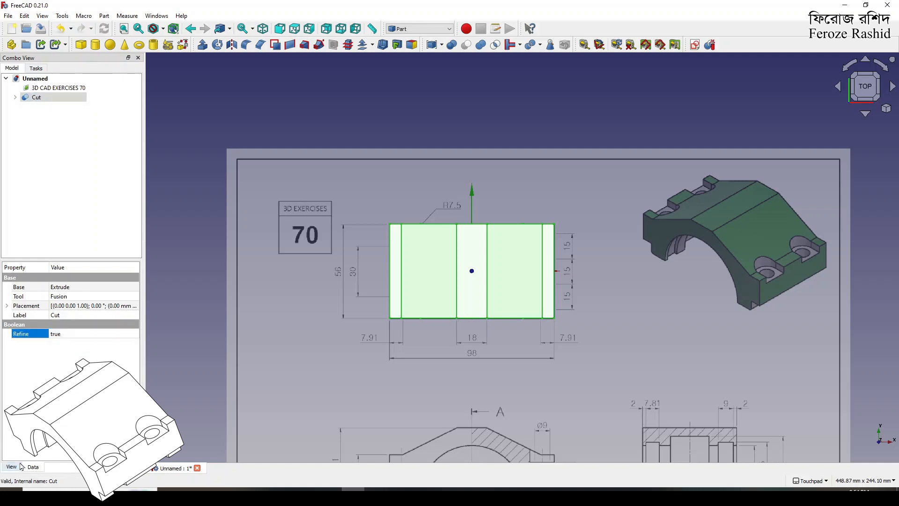
Step: Start a new XY sketch over the top view for the four hole circles
{"action": "left_click", "coordinate": [11, 466]}
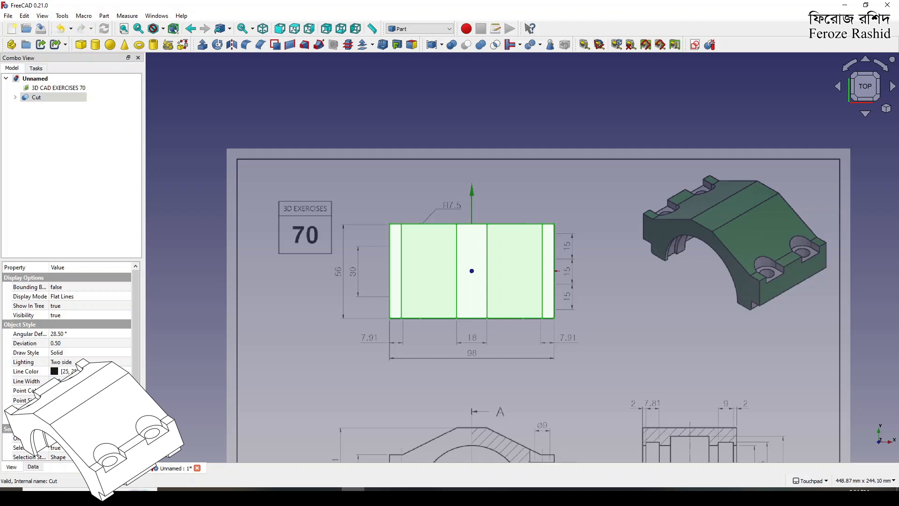
{"action": "left_click", "coordinate": [472, 271]}
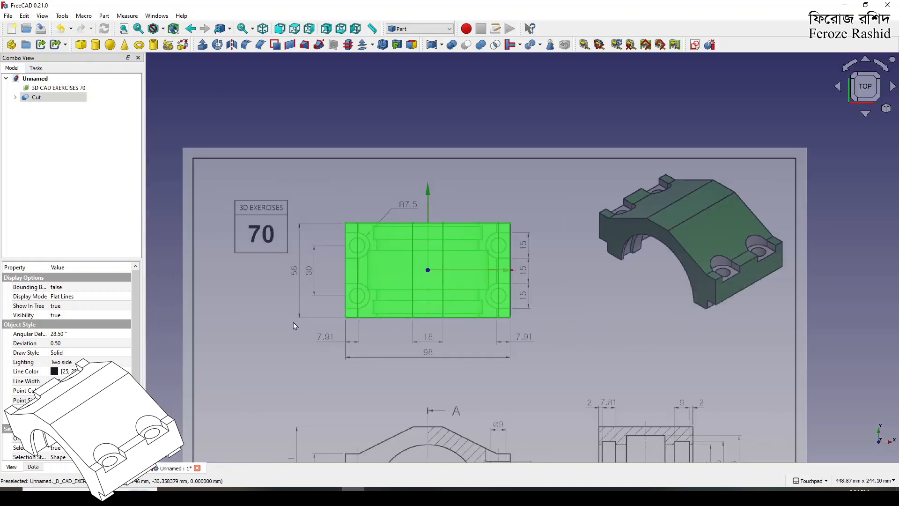
{"action": "left_click", "coordinate": [453, 255]}
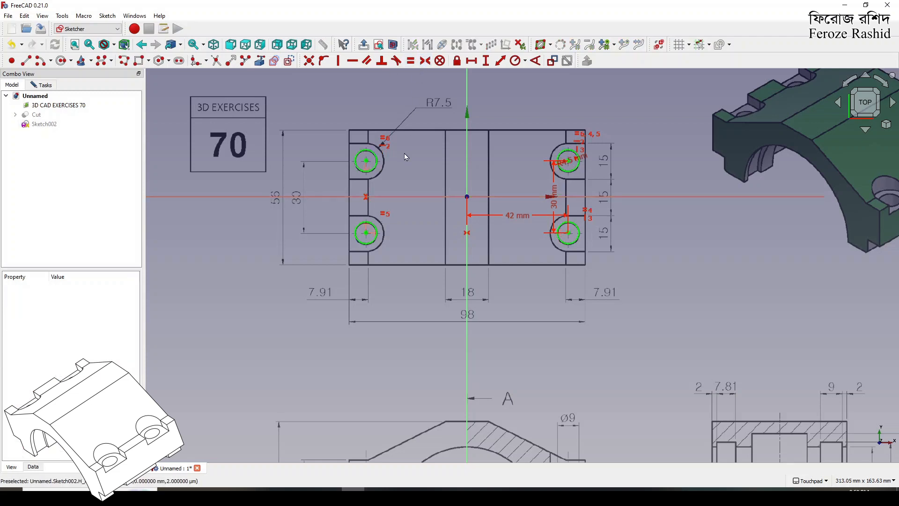
Step: Close Sketch002 and make the hidden Cut solid visible again
{"action": "left_click", "coordinate": [44, 84]}
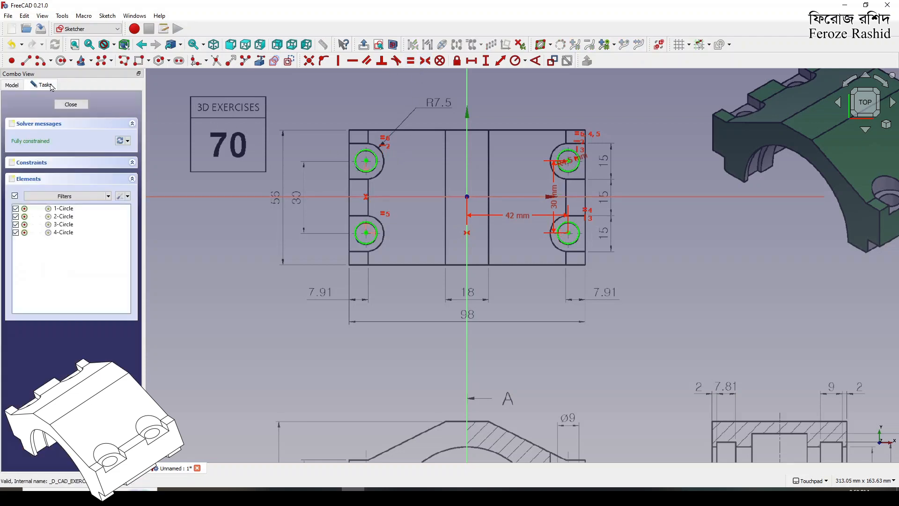
{"action": "left_click", "coordinate": [70, 104]}
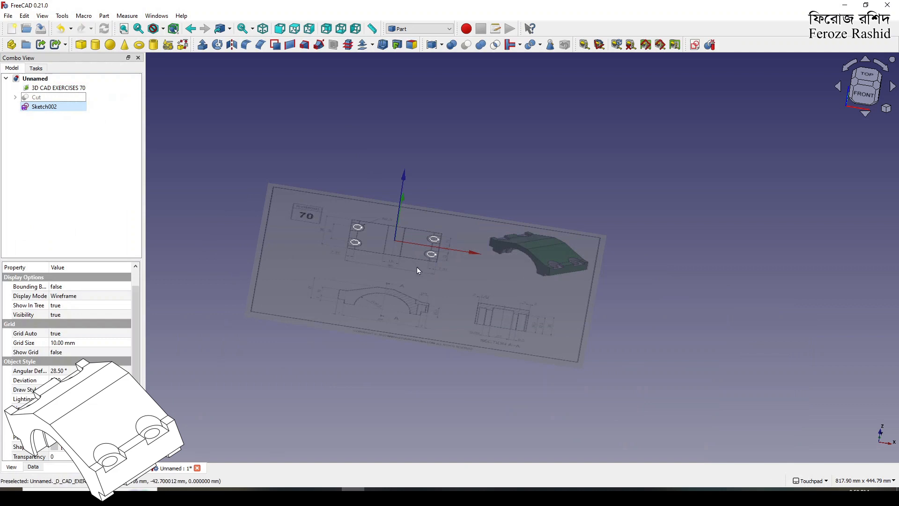
{"action": "left_click", "coordinate": [36, 97]}
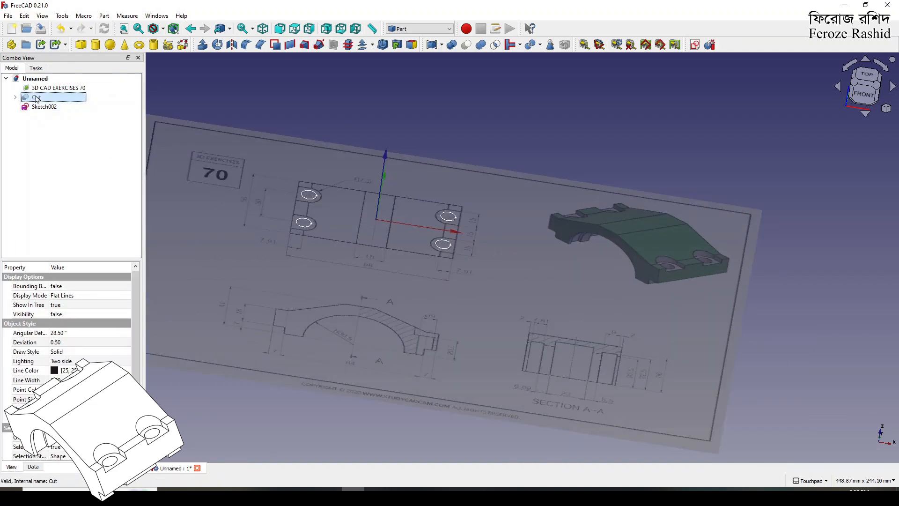
{"action": "left_click", "coordinate": [43, 107]}
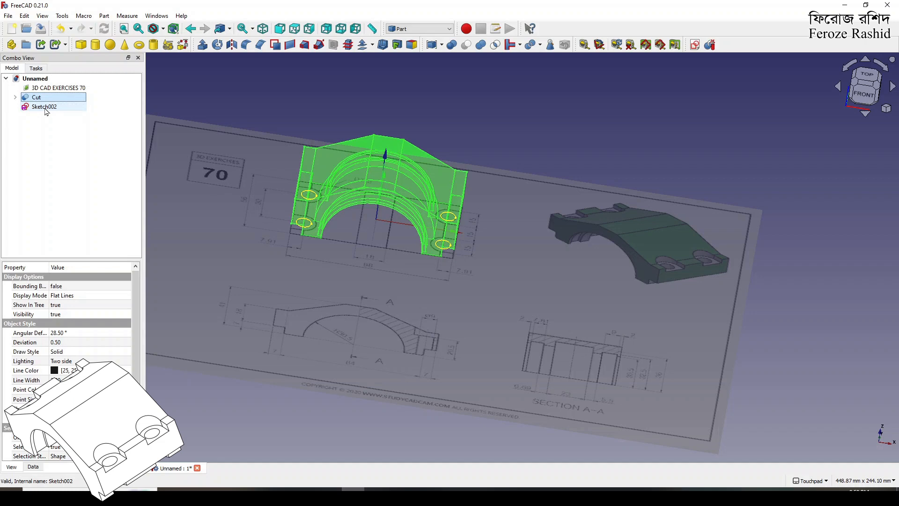
{"action": "scroll", "scroll_direction": "up", "scroll_amount": 3}
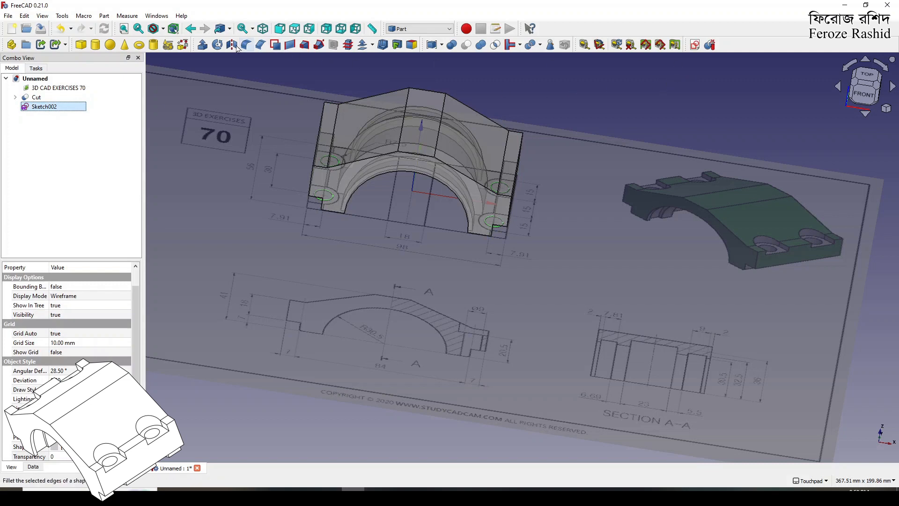
Step: Extrude Sketch002 into hole cylinders and select Cut as the base for subtraction
{"action": "left_click", "coordinate": [245, 44]}
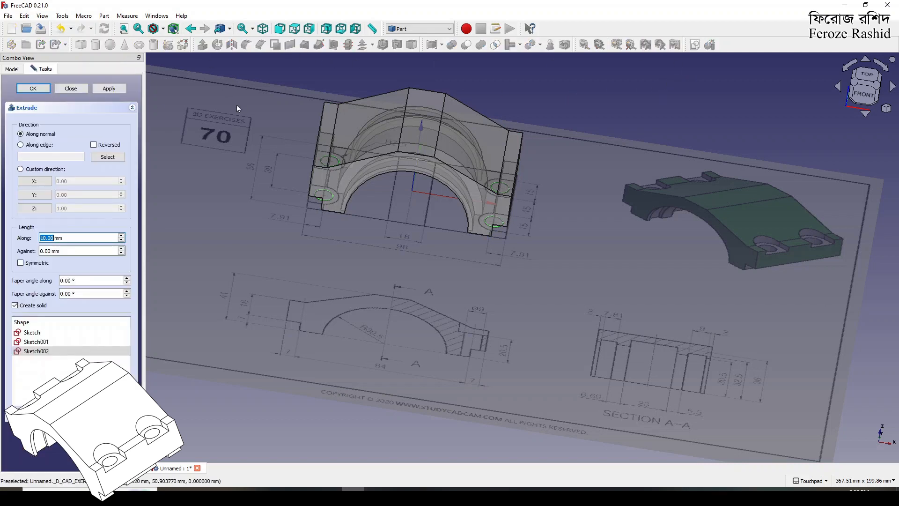
{"action": "left_click", "coordinate": [33, 89]}
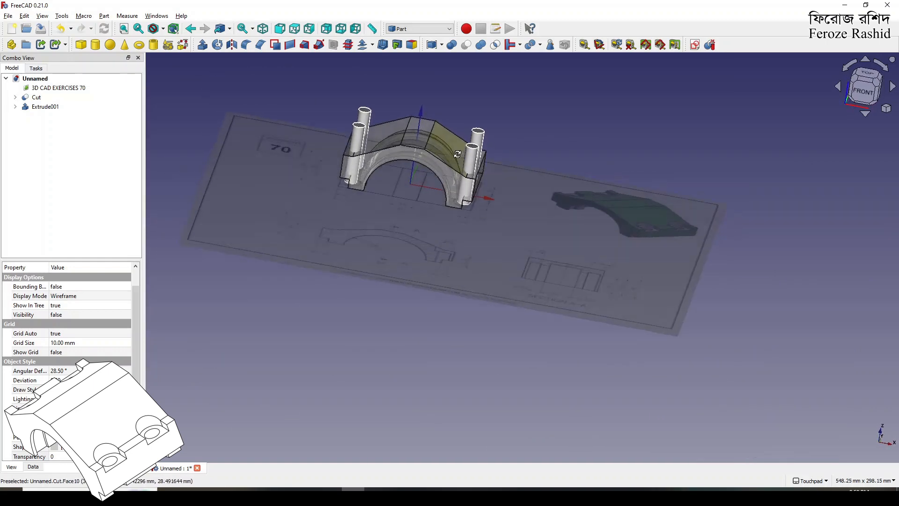
{"action": "left_click", "coordinate": [36, 97]}
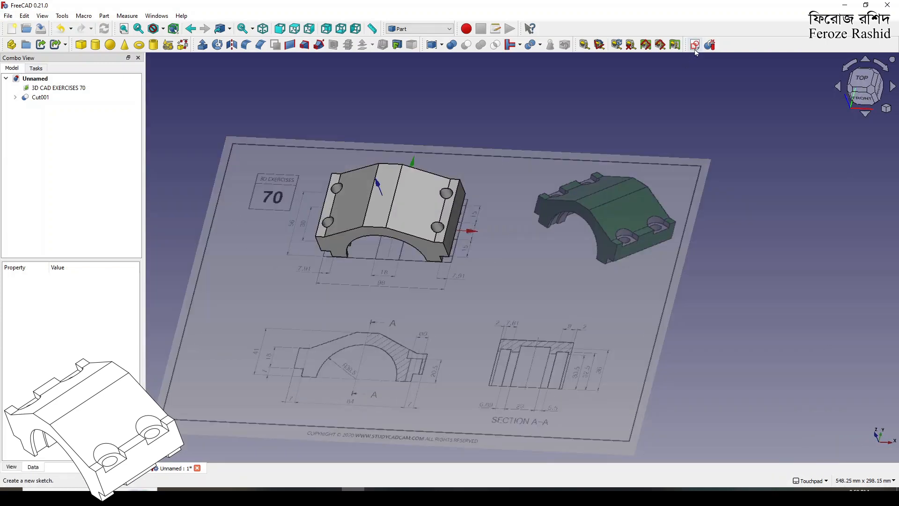
Step: Create Sketch003 on the XY-Plane with a 20 mm offset and select it
{"action": "left_click", "coordinate": [694, 45]}
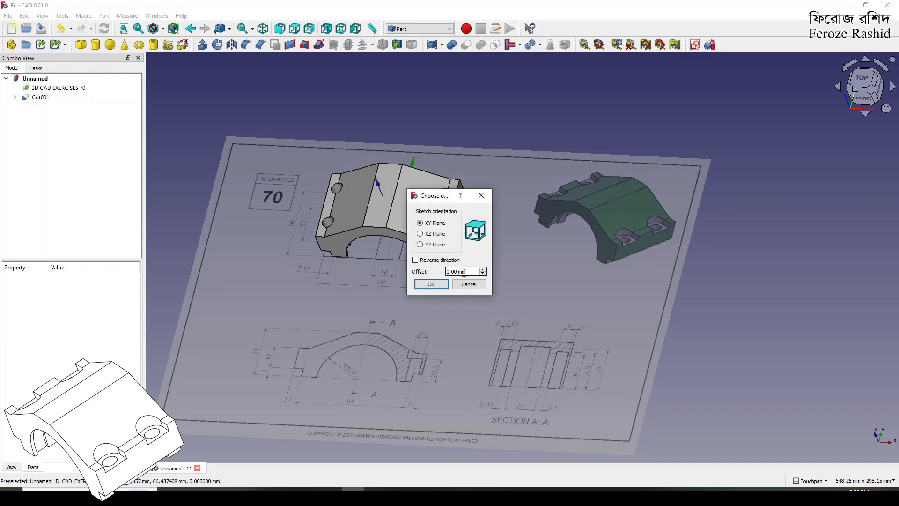
{"action": "type", "text": "20."}
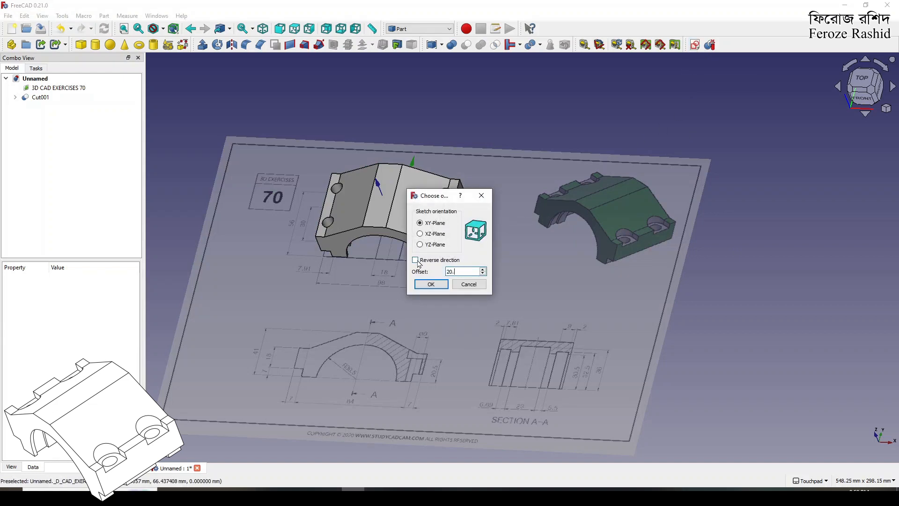
{"action": "left_click", "coordinate": [430, 283]}
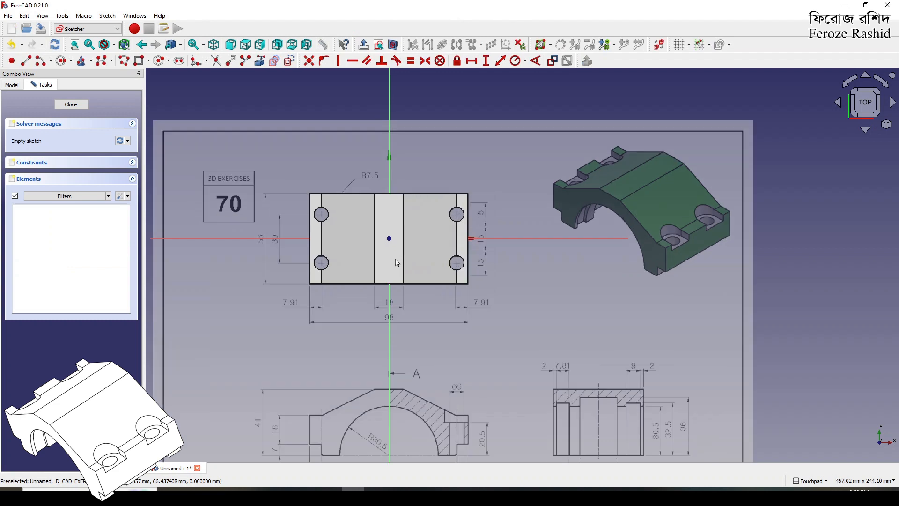
{"action": "scroll", "scroll_direction": "down", "scroll_amount": 3}
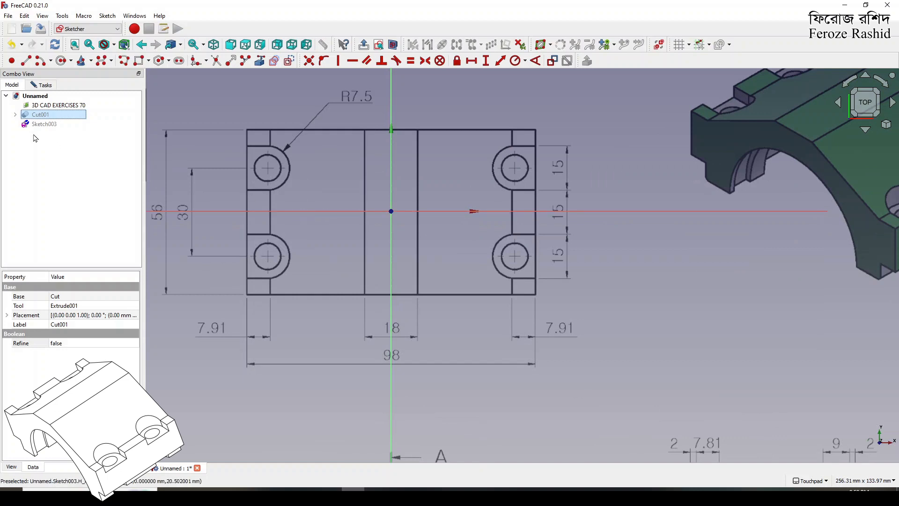
{"action": "left_click", "coordinate": [44, 123]}
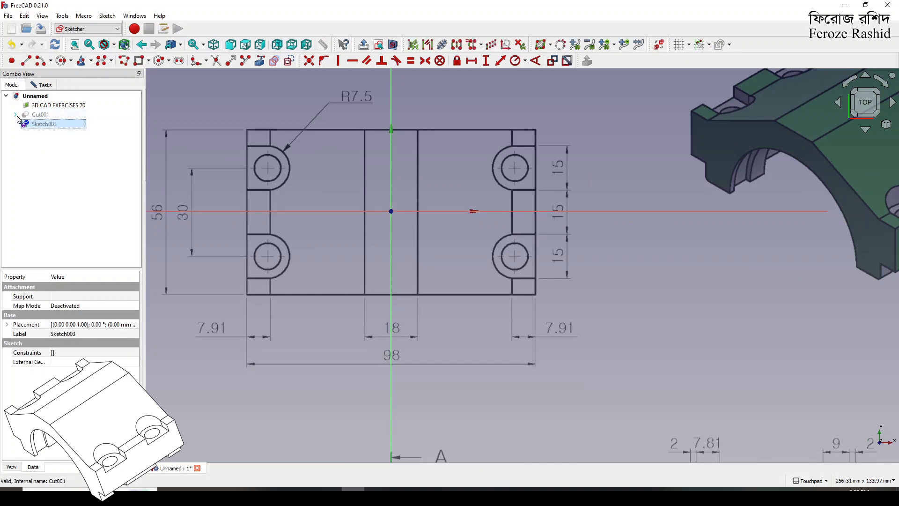
Step: Bring Sketch002's hole circles into Sketch003 as external geometry
{"action": "left_click", "coordinate": [16, 115]}
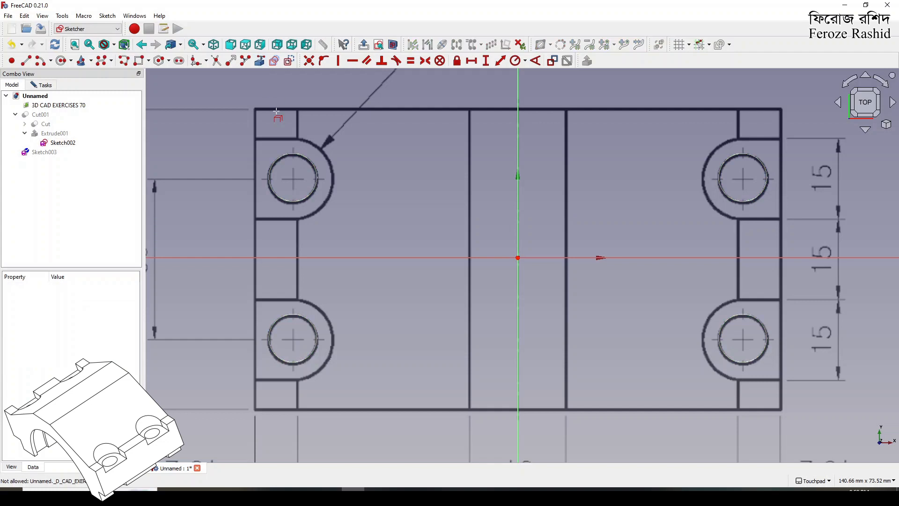
{"action": "mouse_move", "coordinate": [298, 159]}
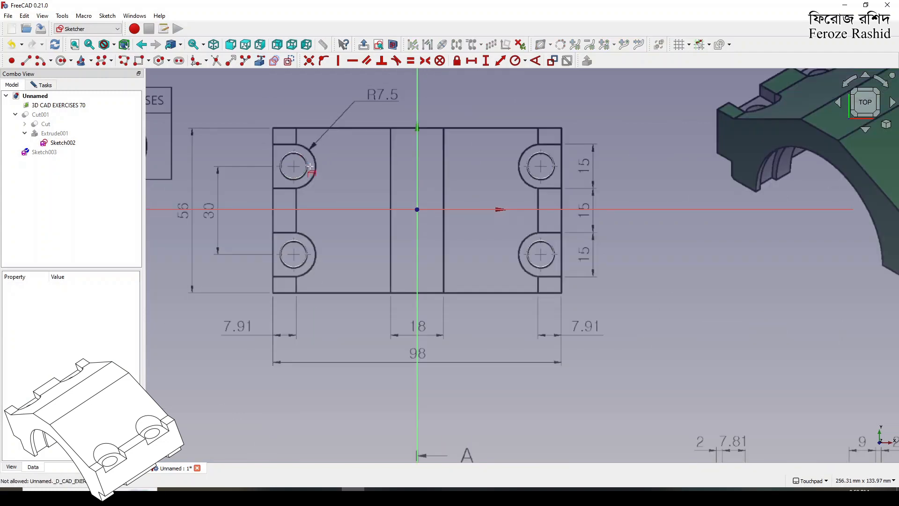
{"action": "left_click", "coordinate": [58, 105]}
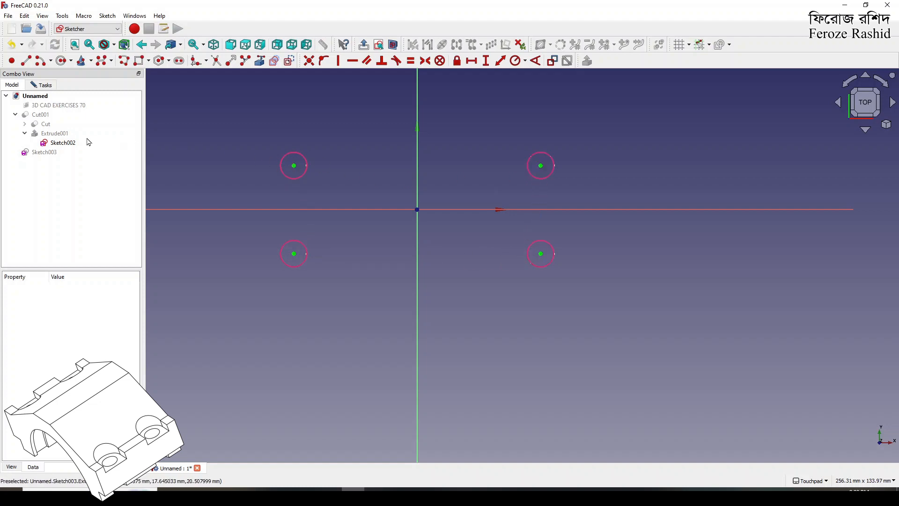
{"action": "left_click", "coordinate": [58, 105]}
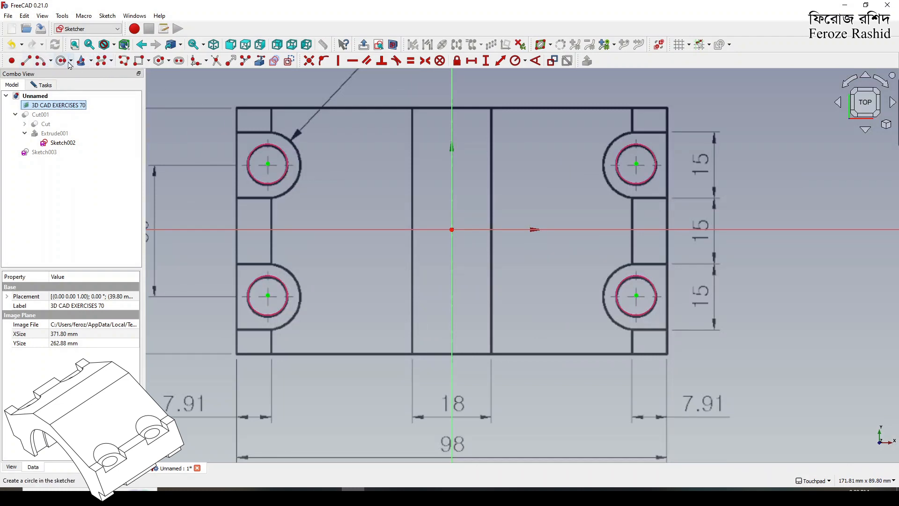
{"action": "mouse_move", "coordinate": [266, 165]}
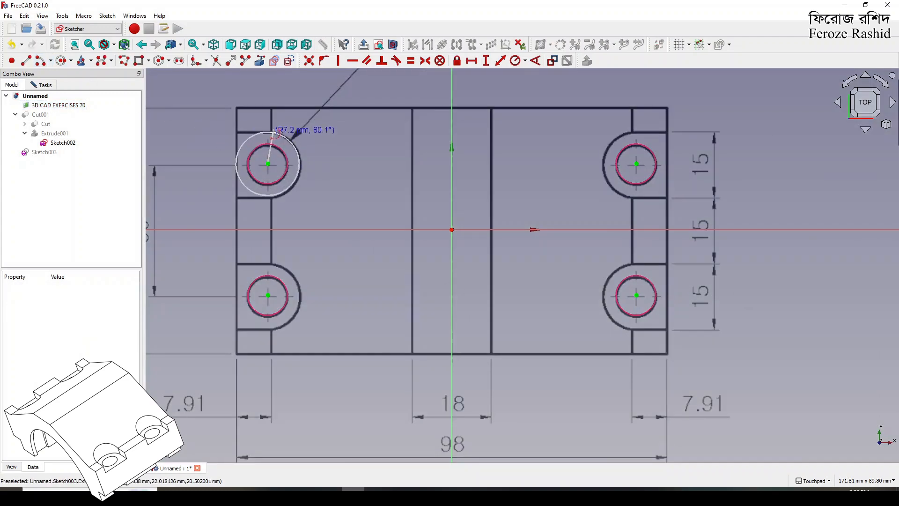
Step: Draw the R7.5 outlines, constrain their 98 mm horizontal spacing, and close the sketch
{"action": "left_click", "coordinate": [44, 152]}
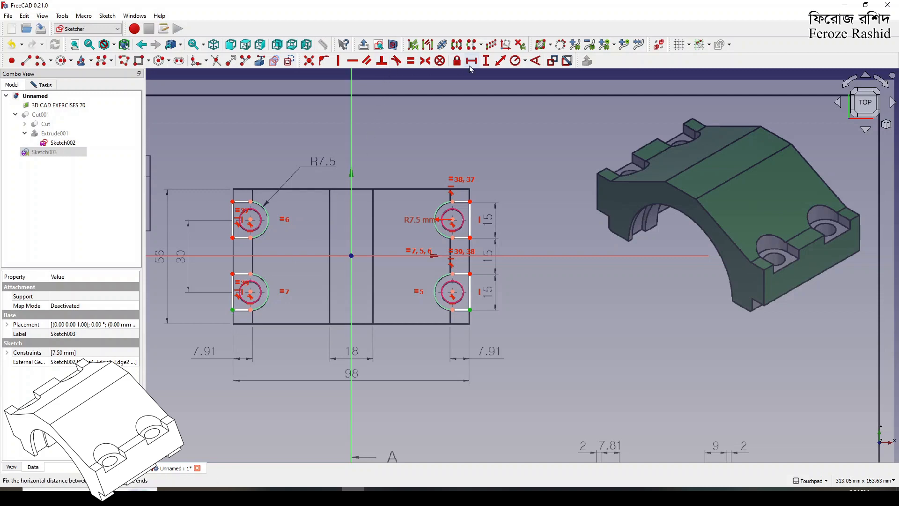
{"action": "left_click", "coordinate": [468, 60]}
{"action": "type", "text": "98"}
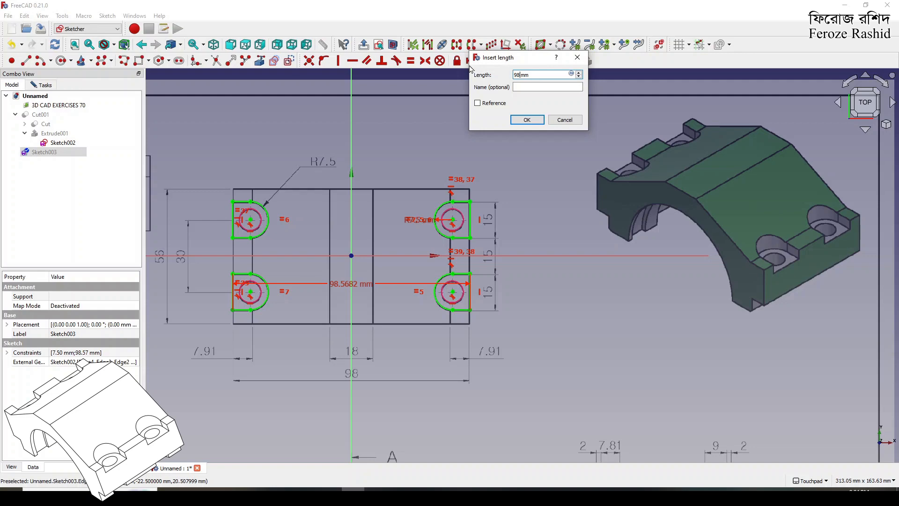
{"action": "left_click", "coordinate": [526, 120]}
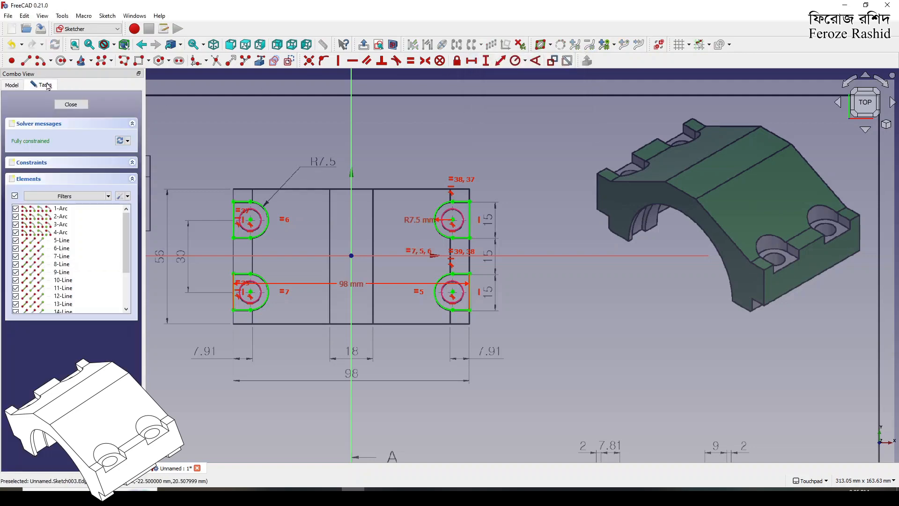
{"action": "left_click", "coordinate": [70, 104]}
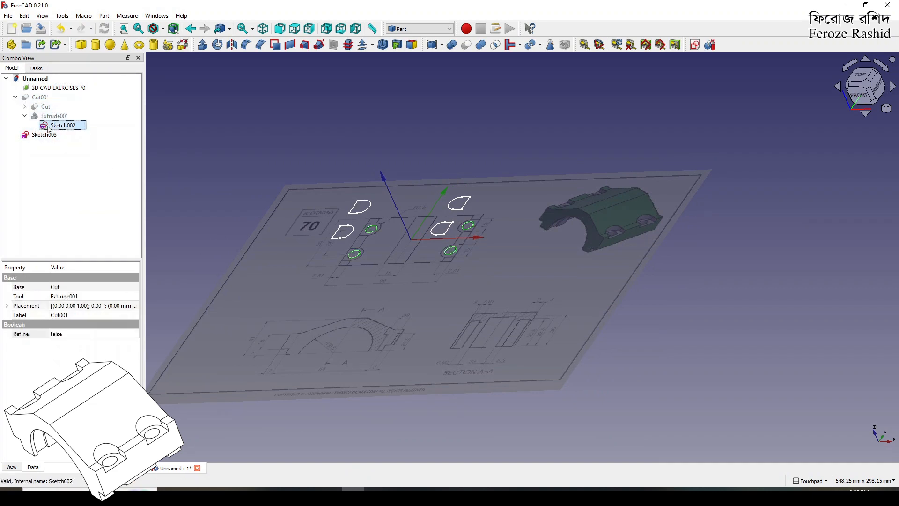
Step: Extrude Sketch003's four notch outlines and cut them from Cut001 to form Cut002
{"action": "left_click", "coordinate": [40, 97]}
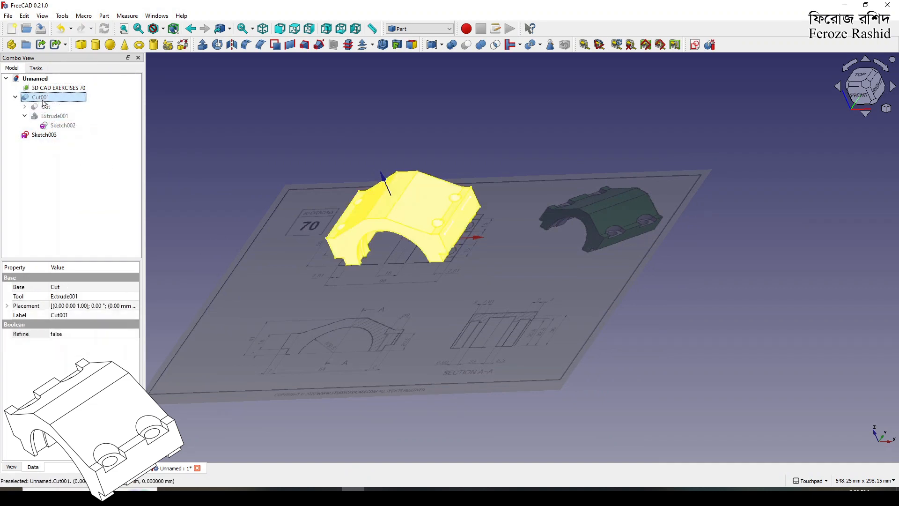
{"action": "left_click", "coordinate": [44, 134]}
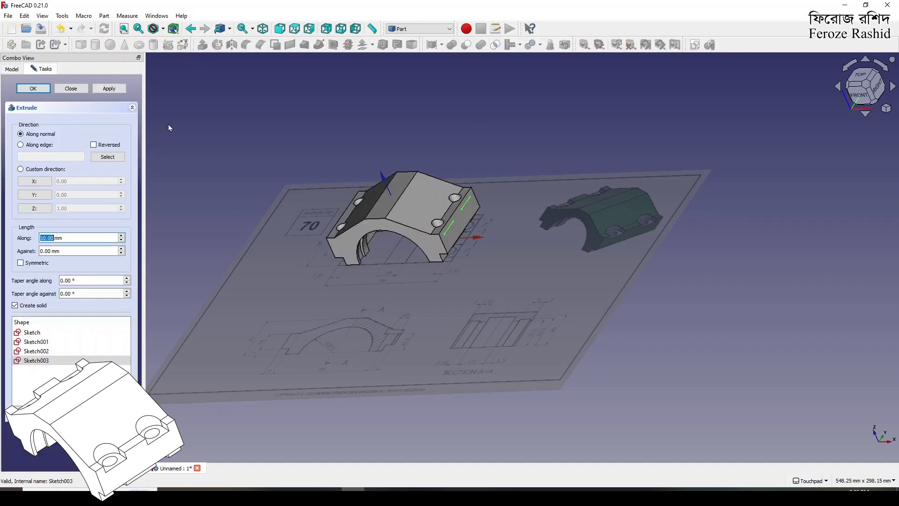
{"action": "left_click", "coordinate": [33, 88]}
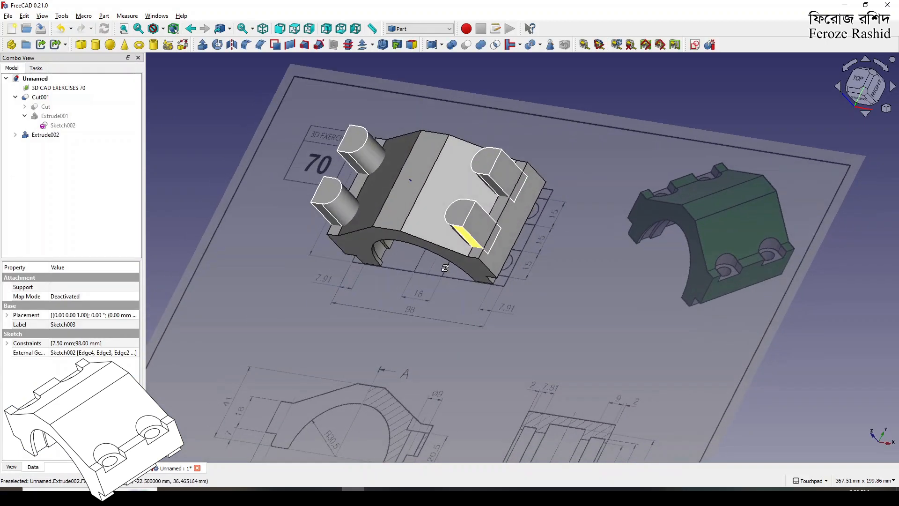
{"action": "left_click", "coordinate": [41, 97]}
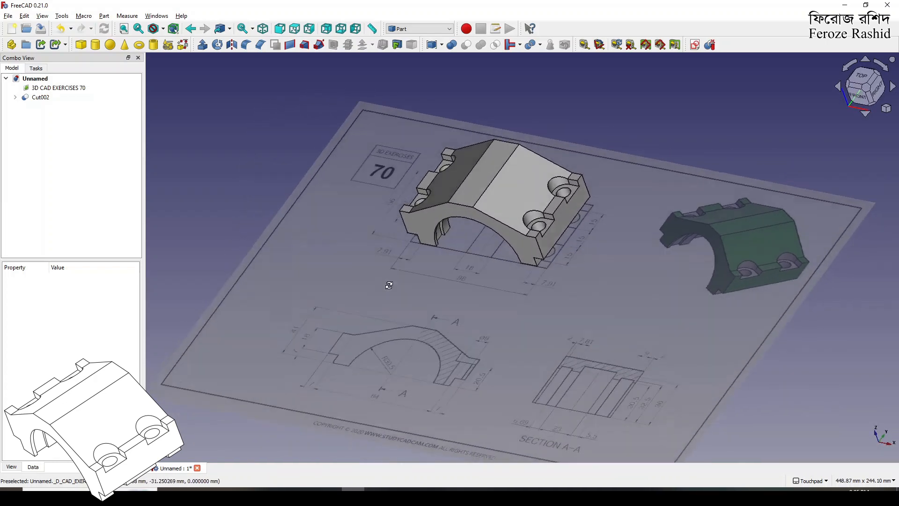
Step: From the front view, give the reference image 50 transparency beneath Cut002
{"action": "left_click", "coordinate": [865, 86]}
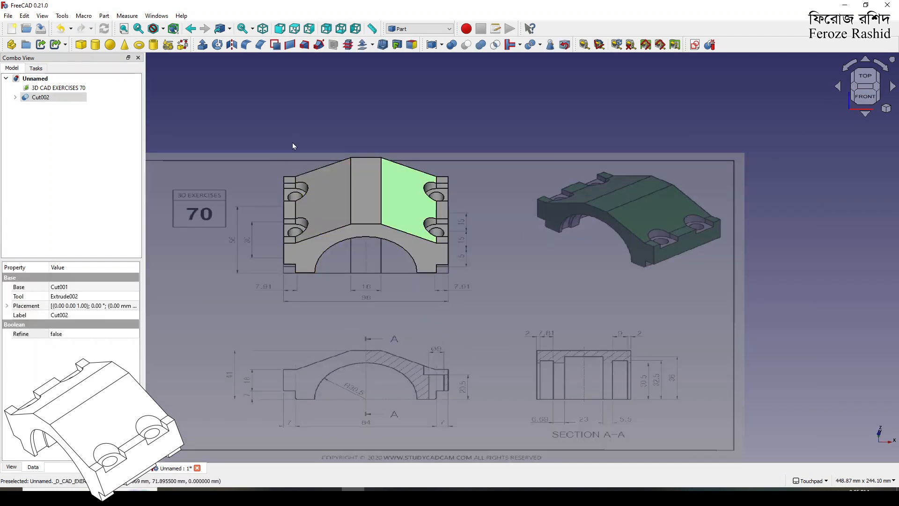
{"action": "left_click", "coordinate": [225, 136]}
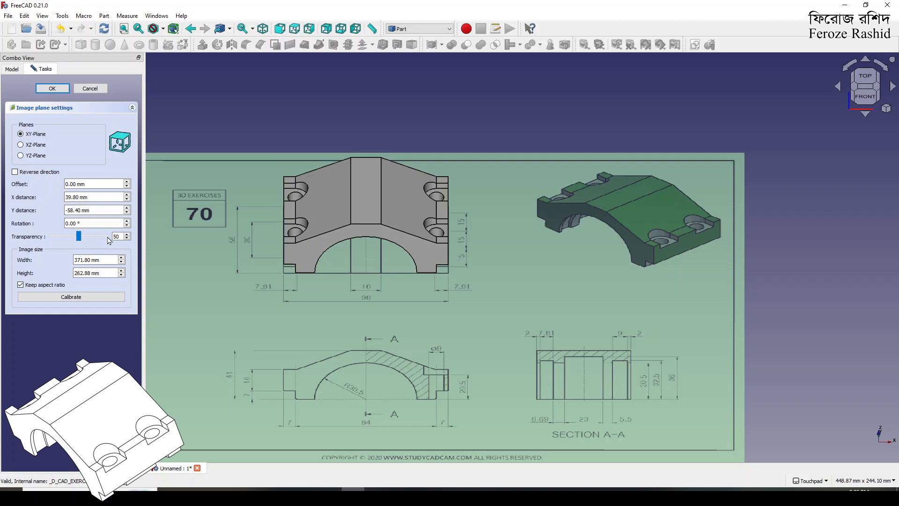
{"action": "left_click", "coordinate": [51, 89]}
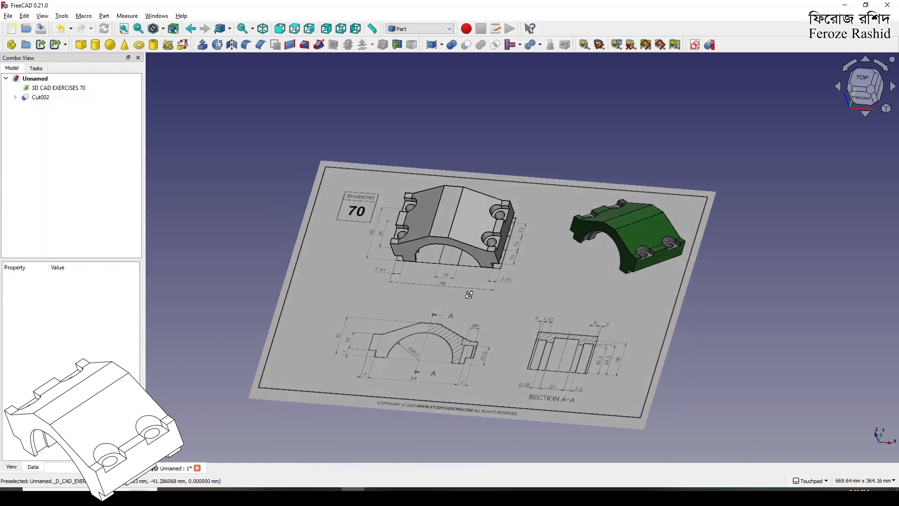
{"action": "right_click", "coordinate": [41, 97]}
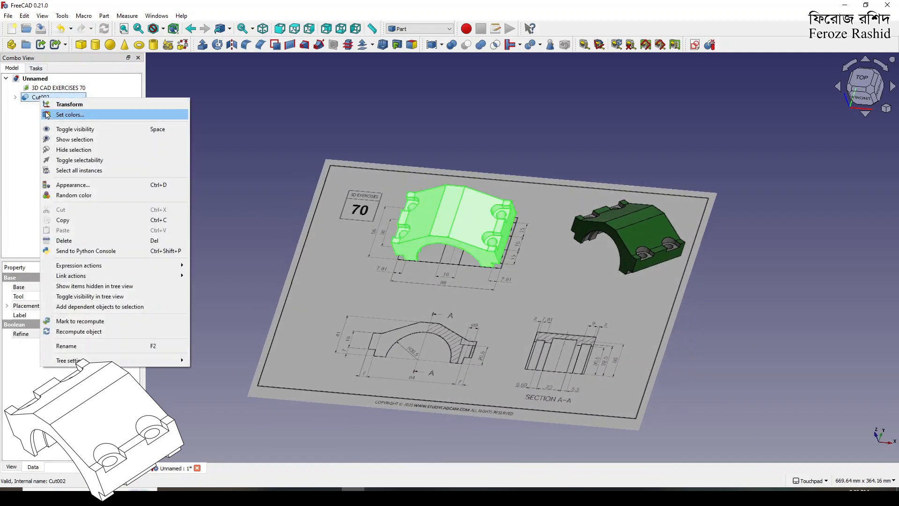
Step: Colour Cut002's faces dark green, sampled from the reference model with Pick Screen Color
{"action": "left_click", "coordinate": [69, 115]}
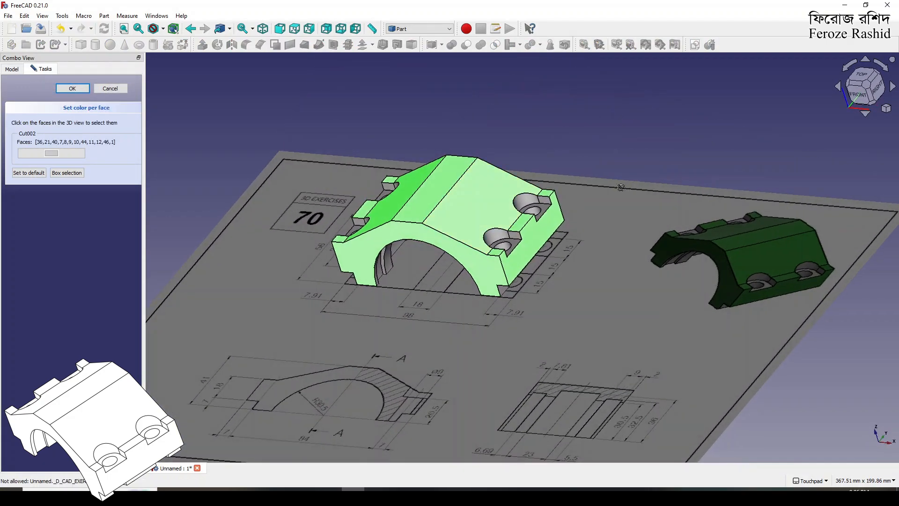
{"action": "left_click", "coordinate": [51, 153]}
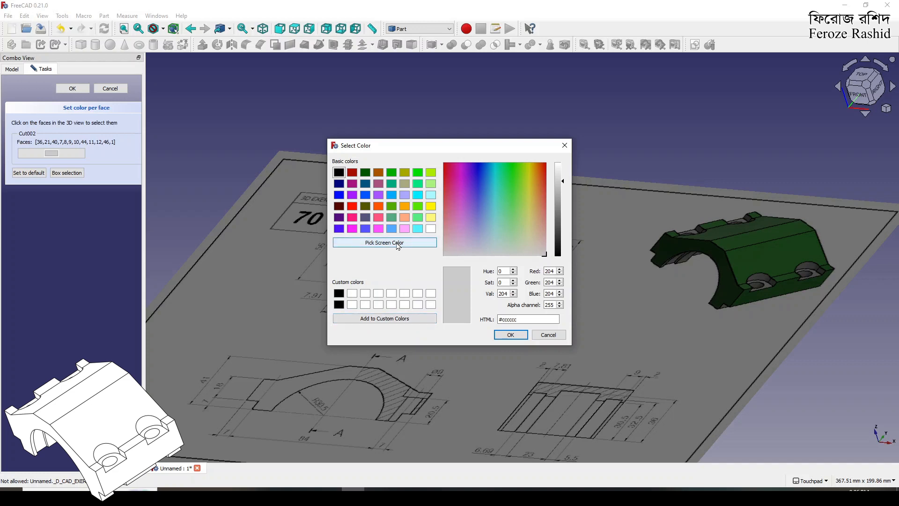
{"action": "left_click", "coordinate": [512, 199]}
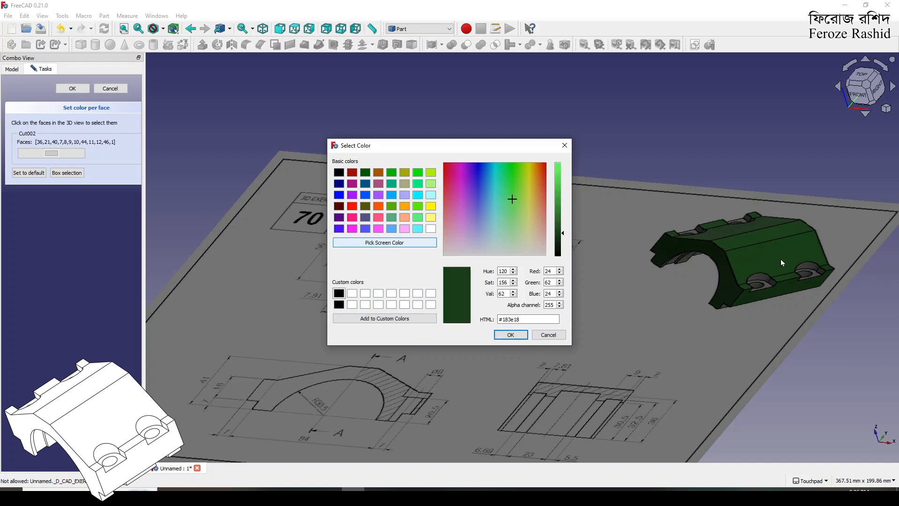
{"action": "left_click", "coordinate": [509, 335]}
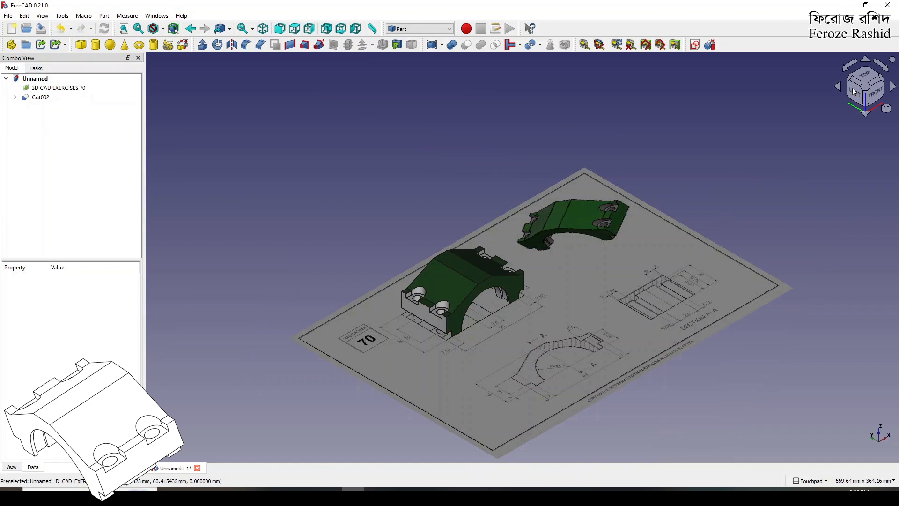
{"action": "mouse_move", "coordinate": [876, 86]}
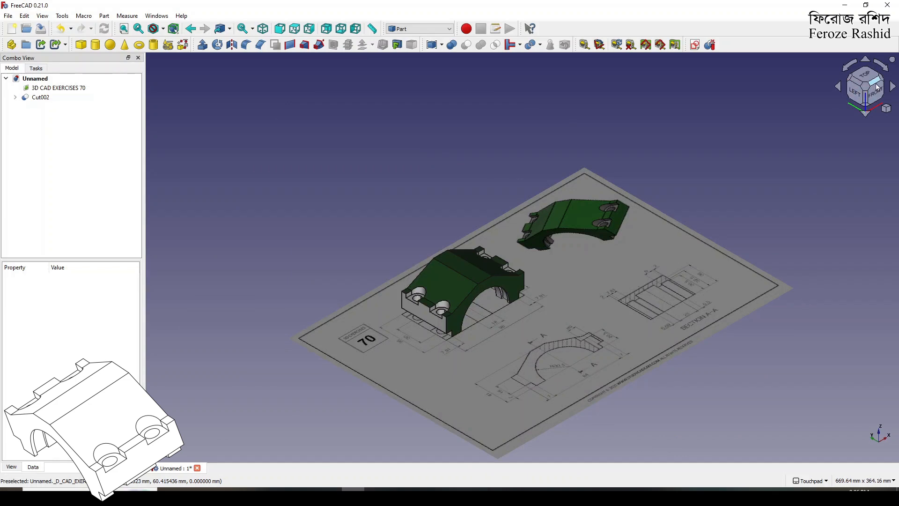
Step: View the green Cut002 bracket straight from the front over its drawing
{"action": "left_click", "coordinate": [865, 95]}
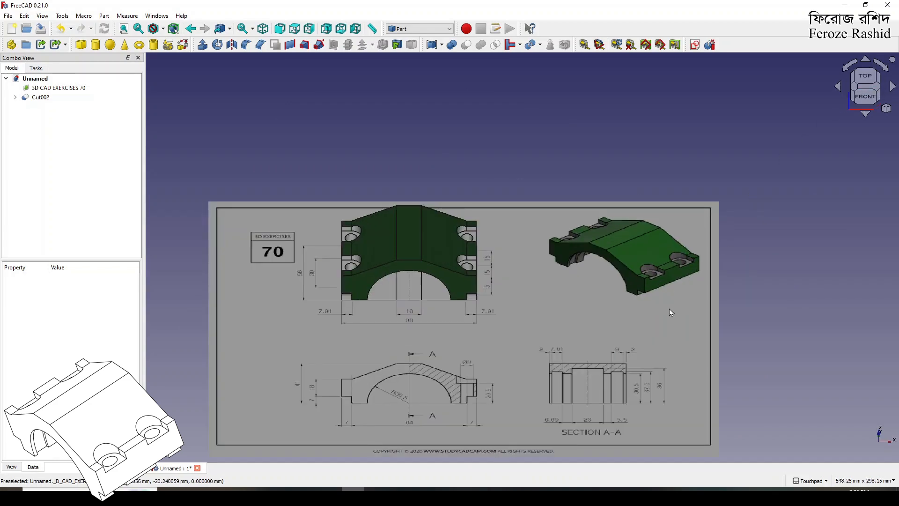